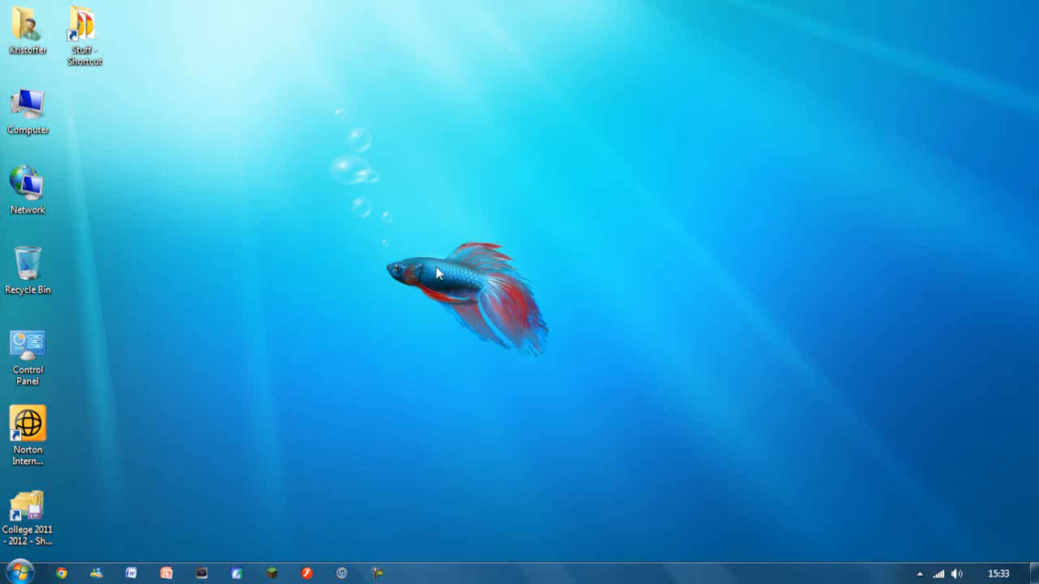
pyautogui.moveTo(362, 285)
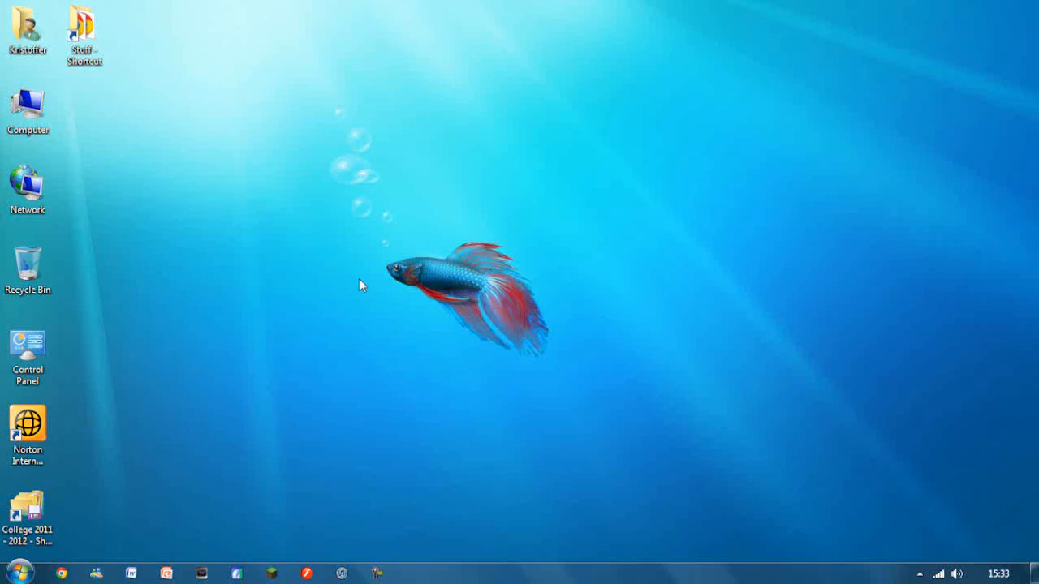
pyautogui.moveTo(273, 406)
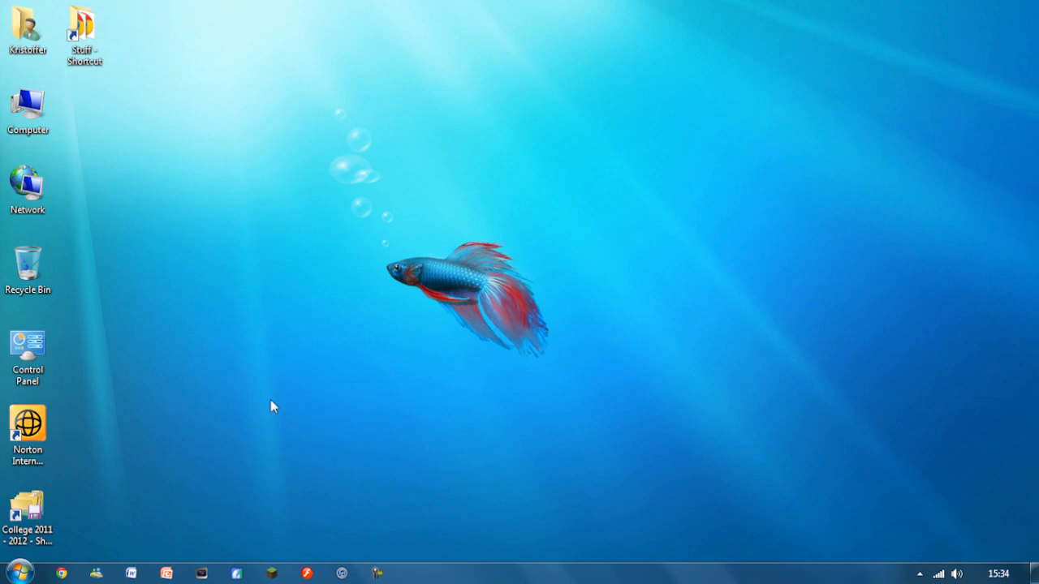
pyautogui.moveTo(250, 396)
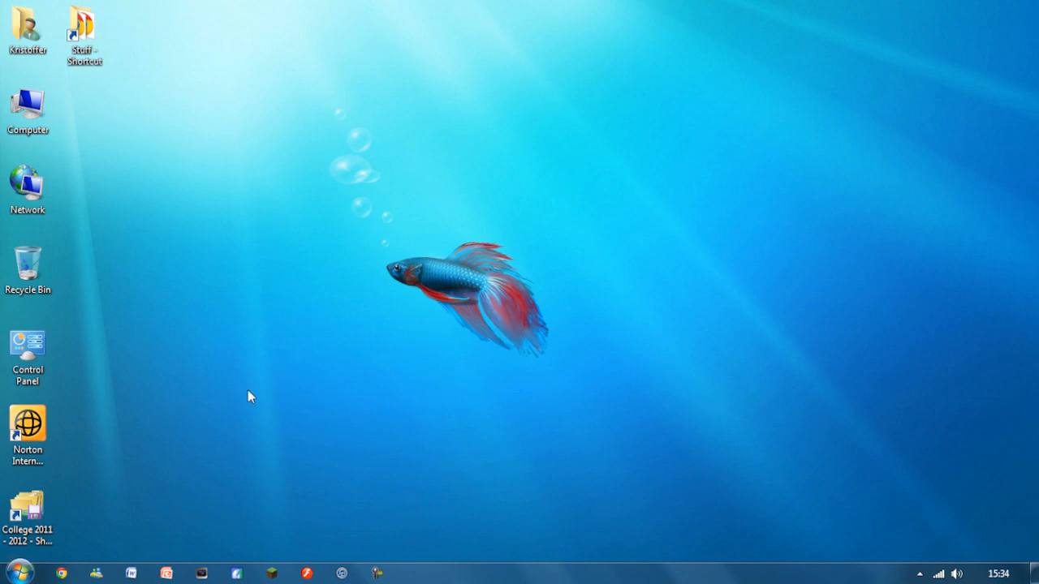
pyautogui.moveTo(486, 403)
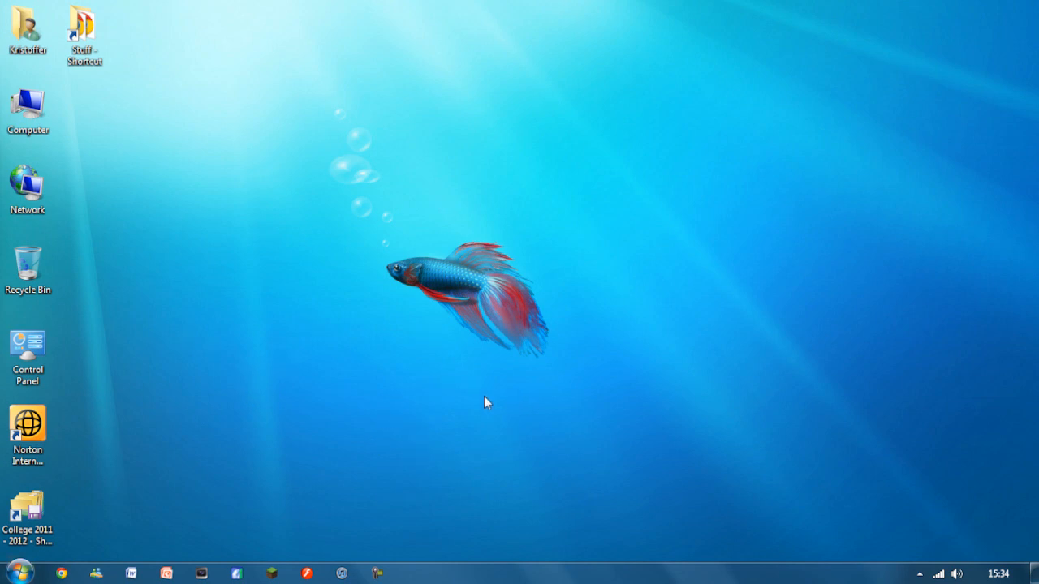
pyautogui.moveTo(211, 268)
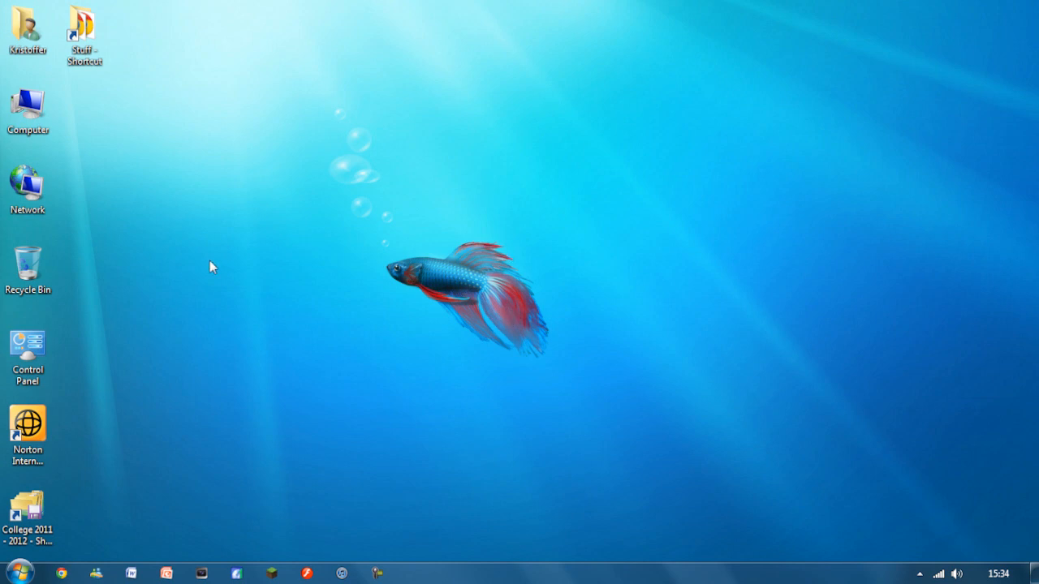
pyautogui.moveTo(86, 295)
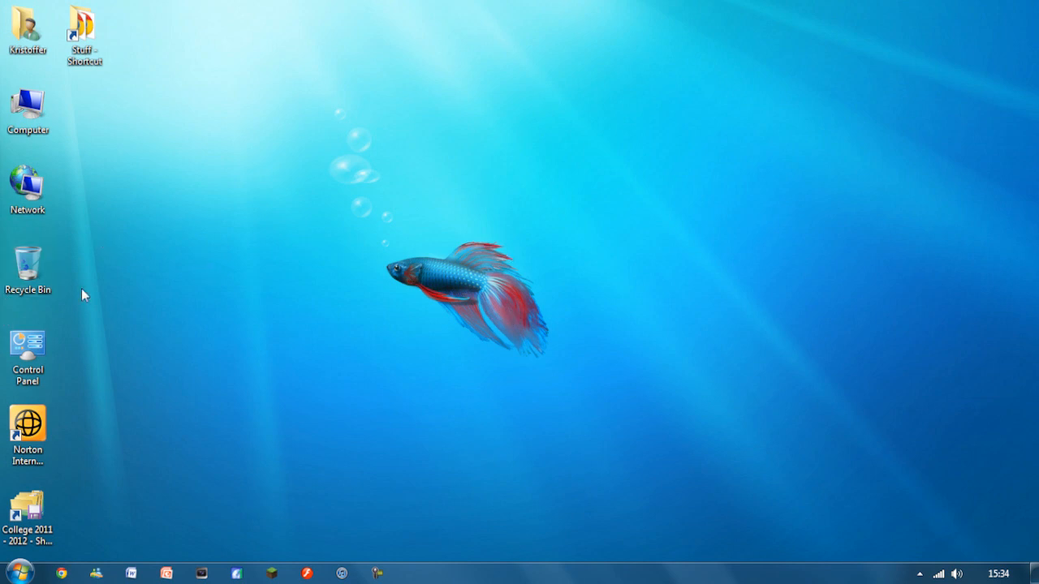
pyautogui.moveTo(271, 299)
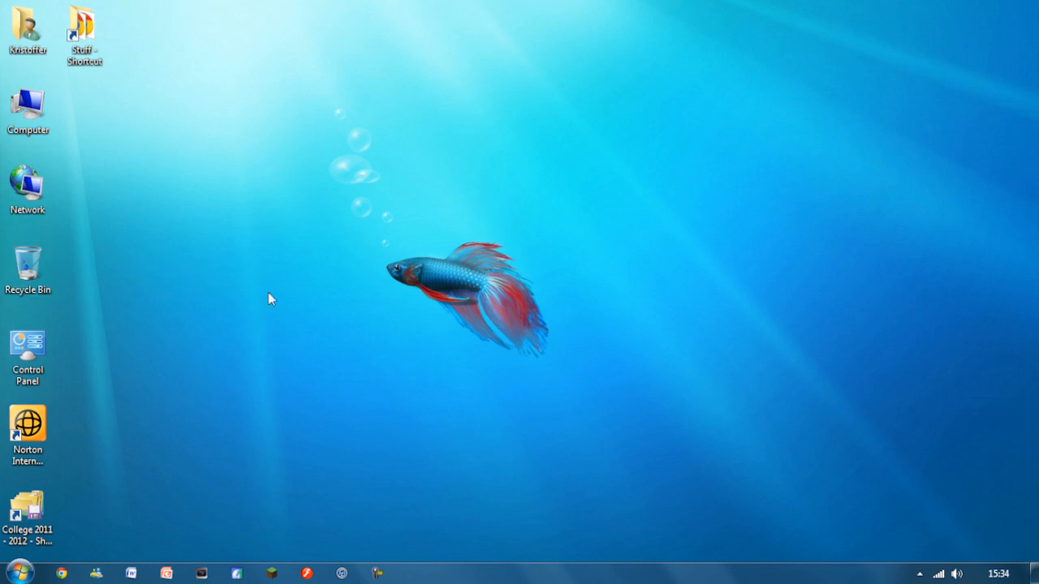
pyautogui.moveTo(393, 296)
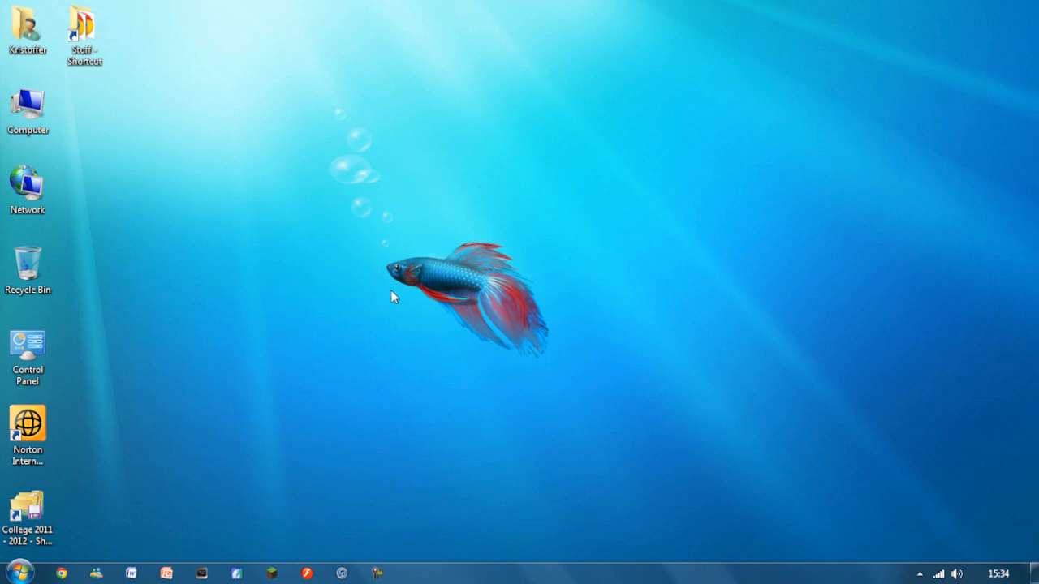
pyautogui.moveTo(361, 229)
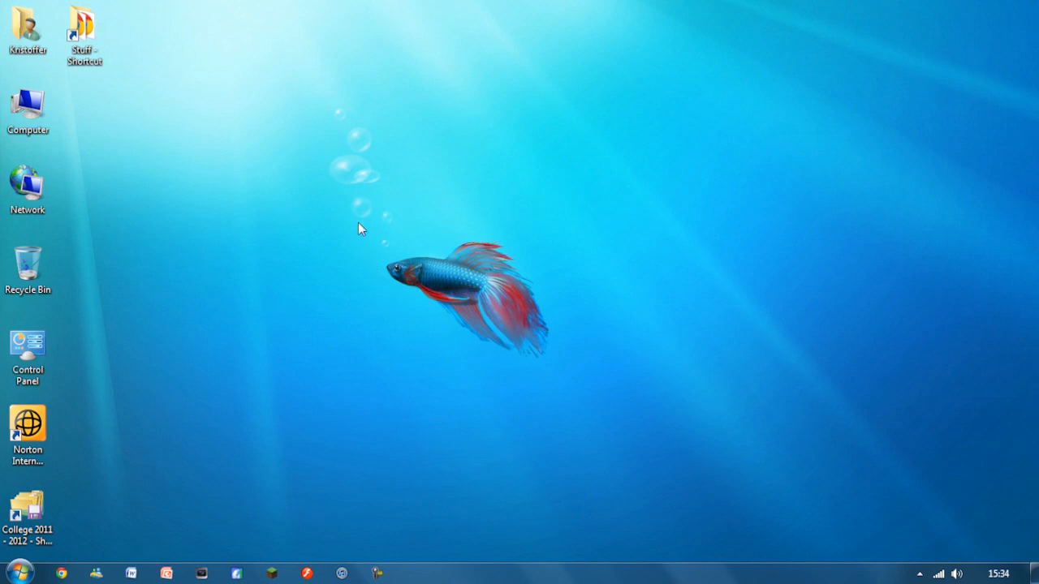
pyautogui.moveTo(404, 208)
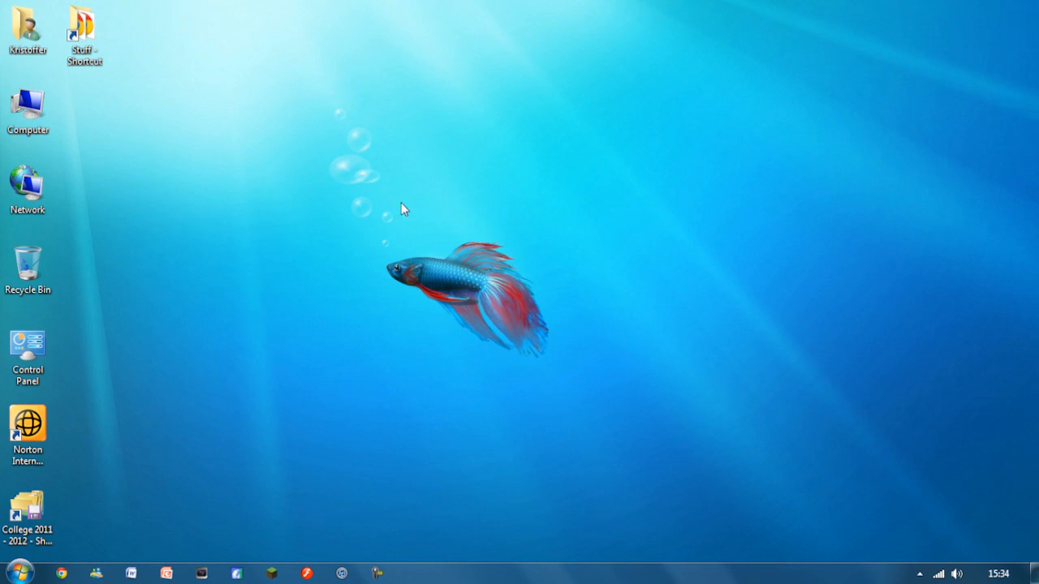
pyautogui.moveTo(254, 232)
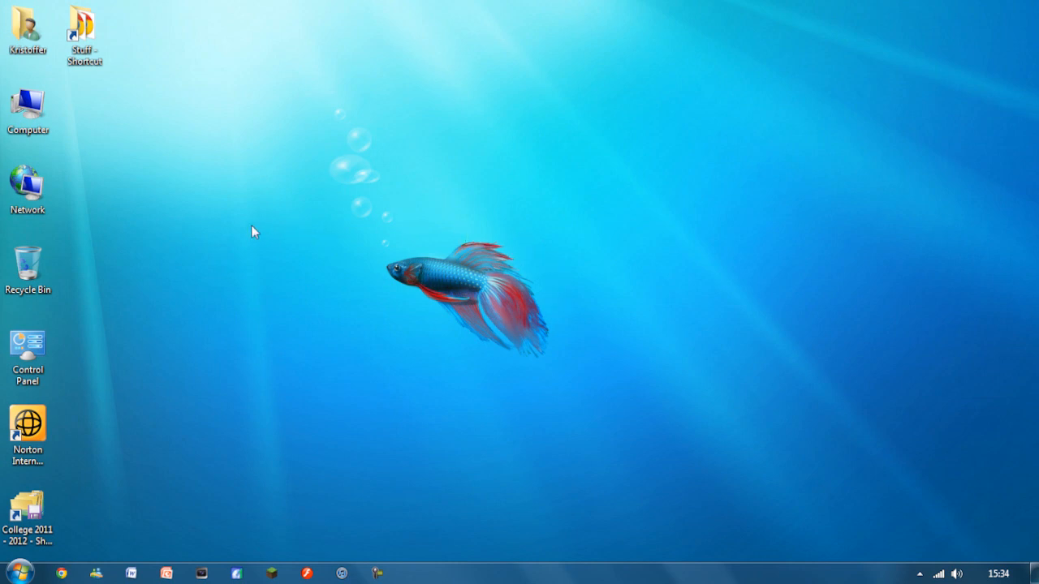
pyautogui.moveTo(69, 208)
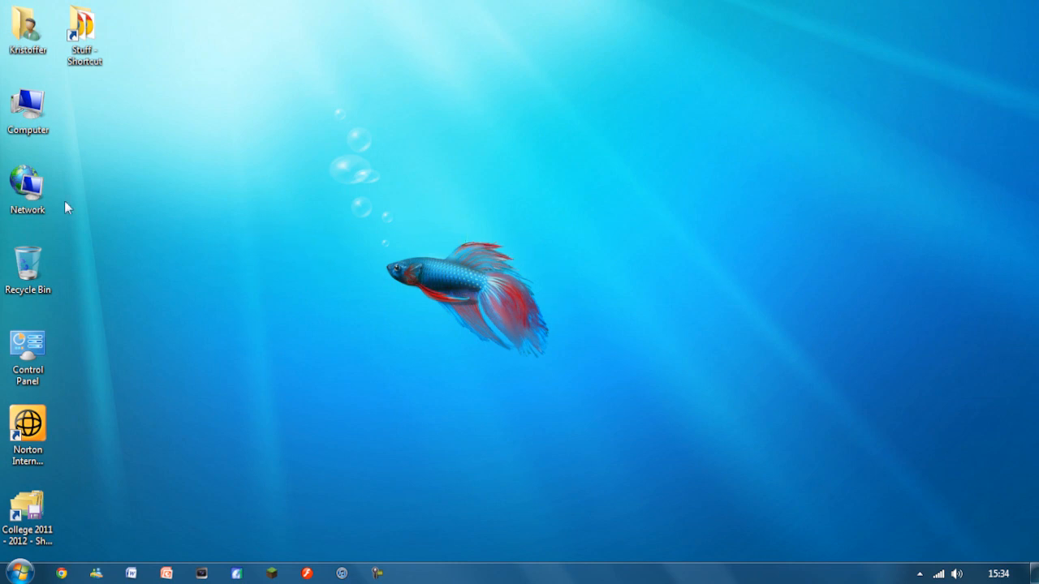
pyautogui.moveTo(243, 259)
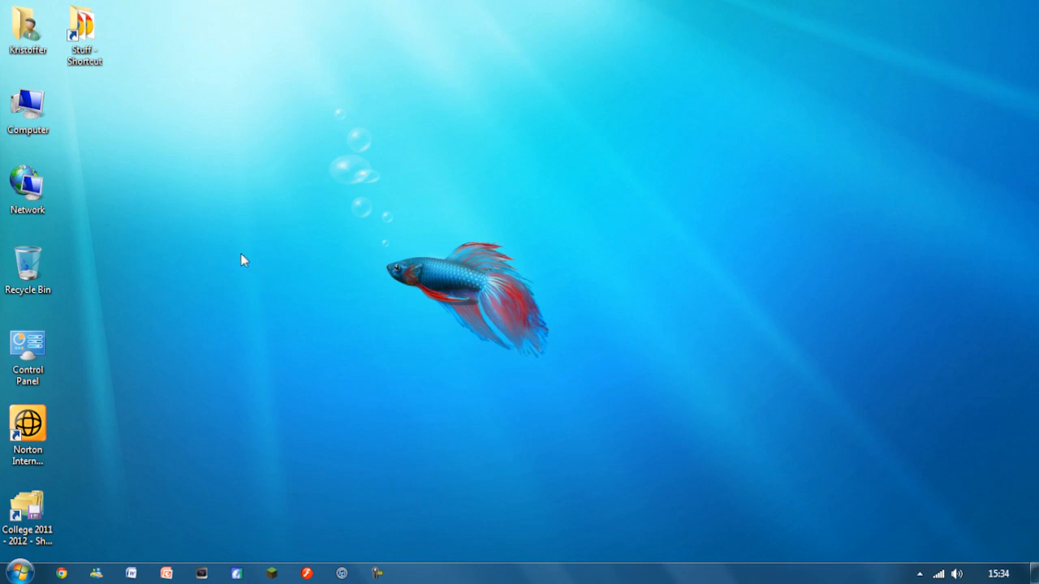
pyautogui.moveTo(649, 288)
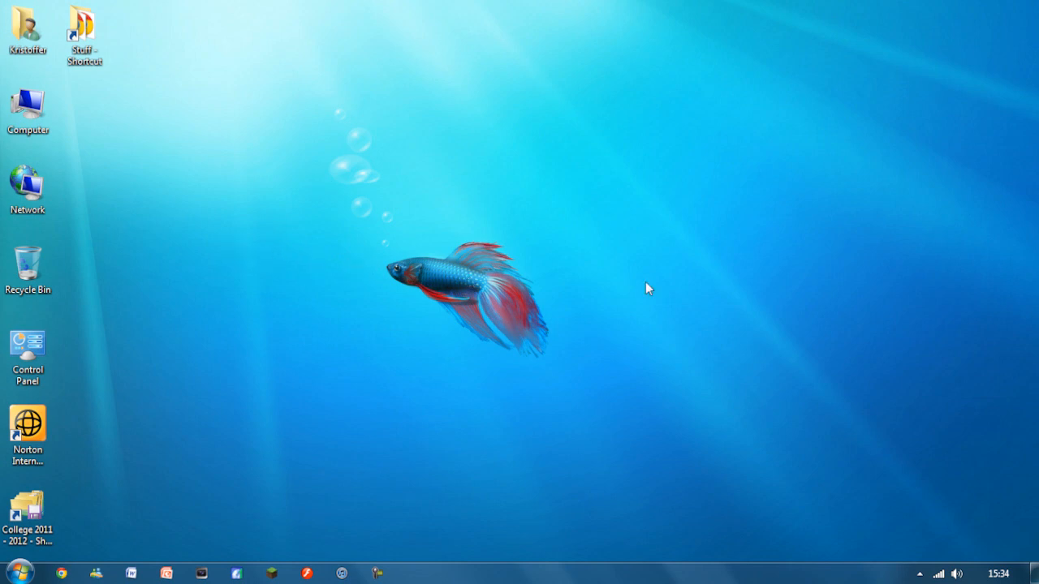
pyautogui.moveTo(571, 377)
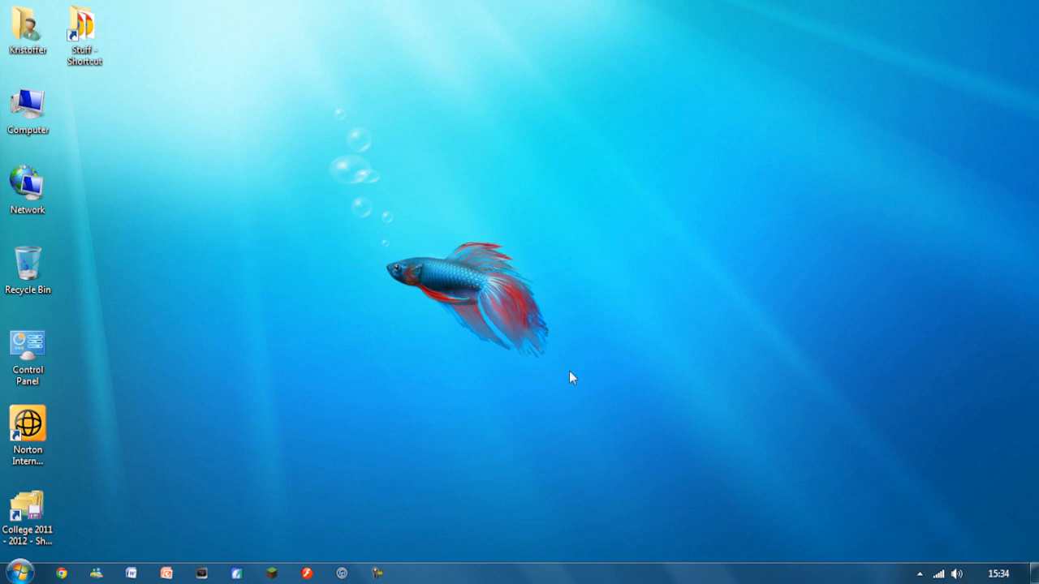
pyautogui.moveTo(414, 258)
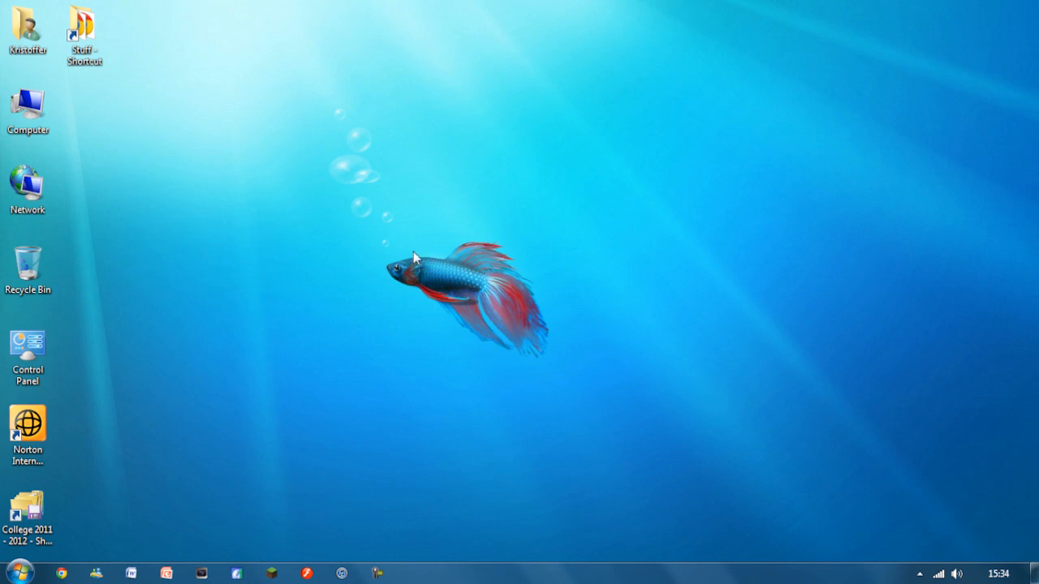
pyautogui.doubleClick(28, 109)
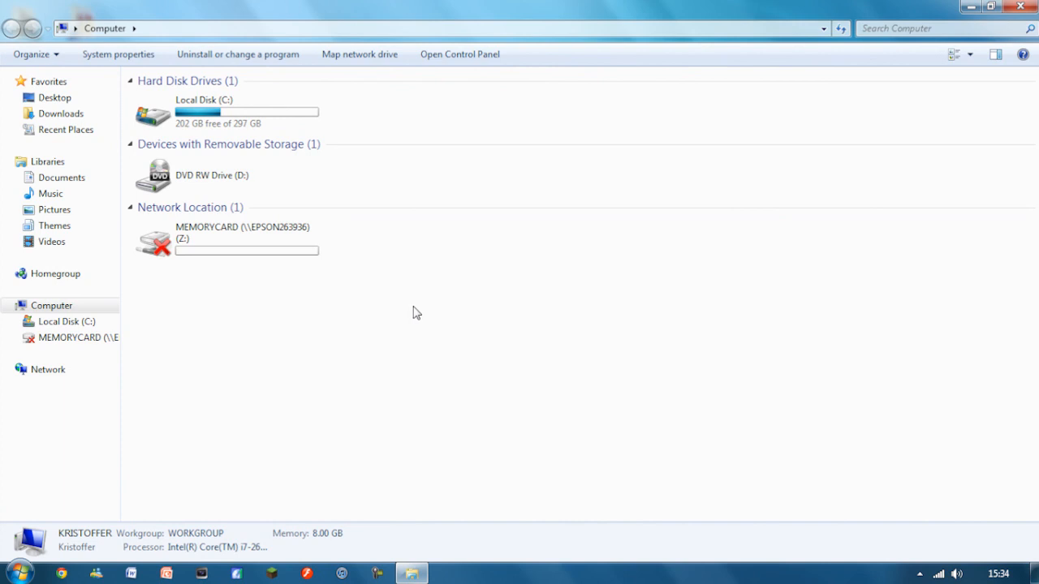
pyautogui.moveTo(319, 351)
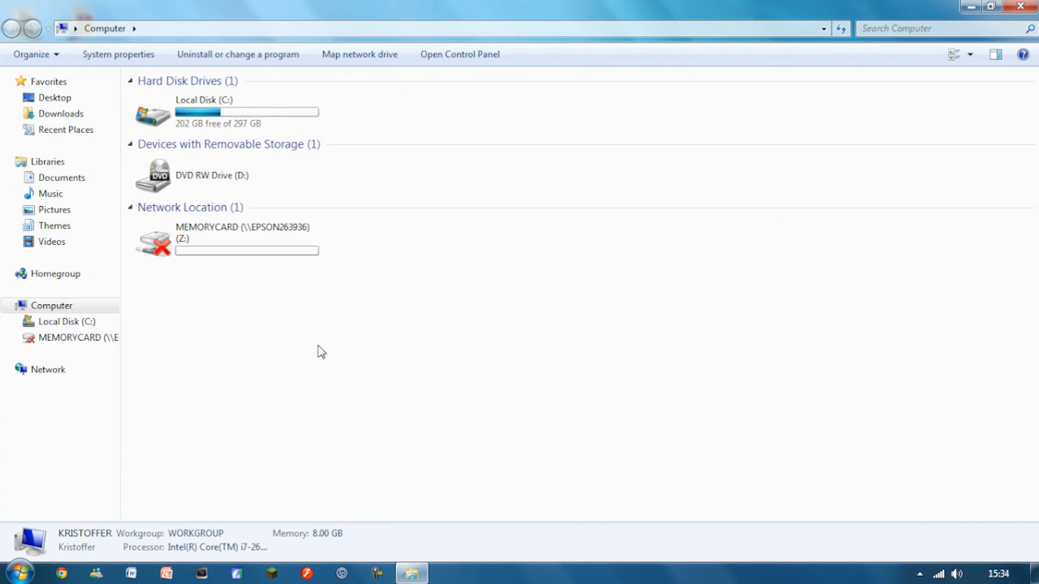
pyautogui.moveTo(331, 443)
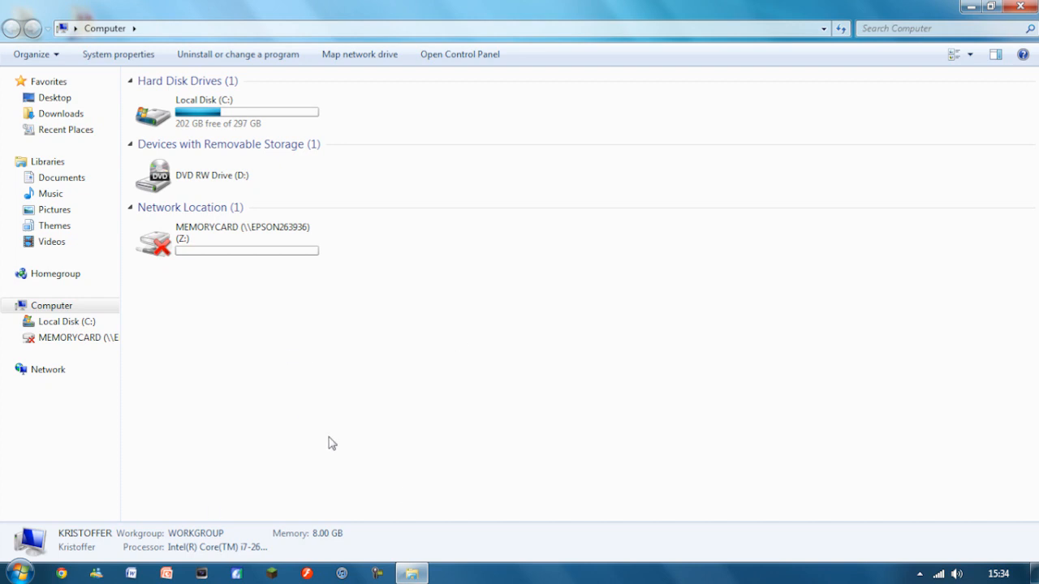
pyautogui.moveTo(282, 304)
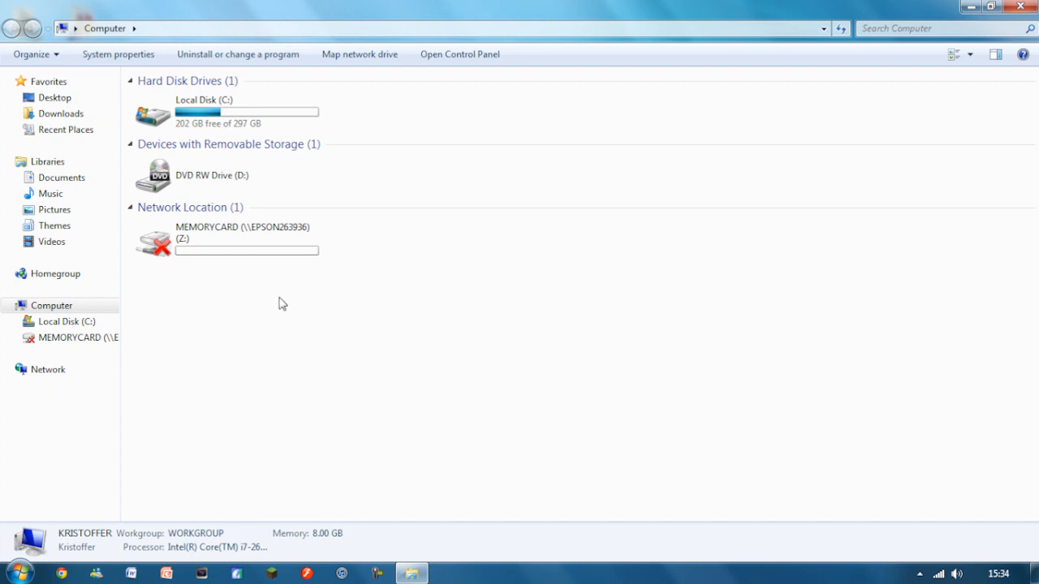
pyautogui.moveTo(430, 181)
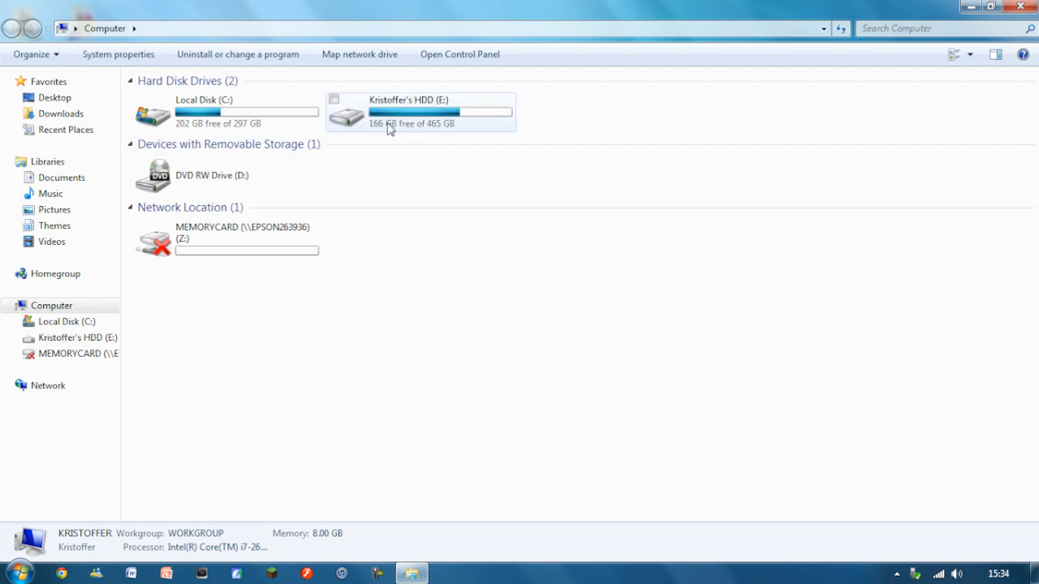
pyautogui.doubleClick(420, 112)
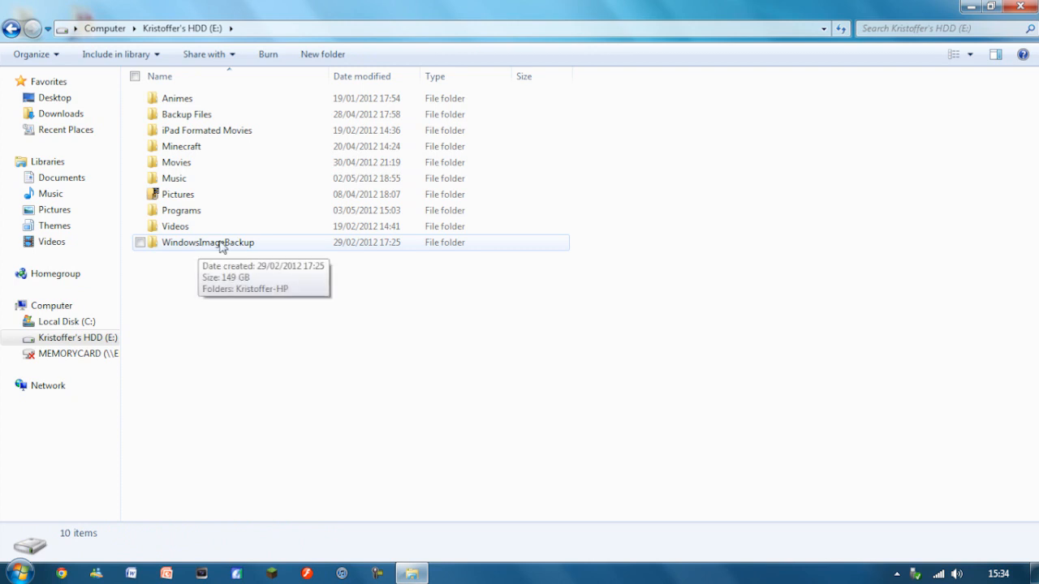
pyautogui.doubleClick(208, 241)
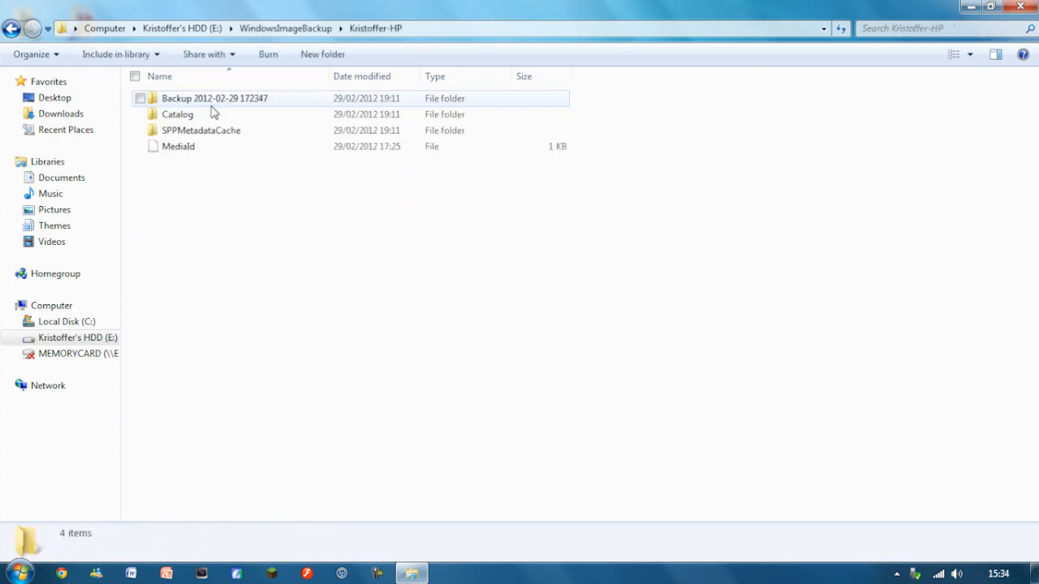
pyautogui.moveTo(207, 110)
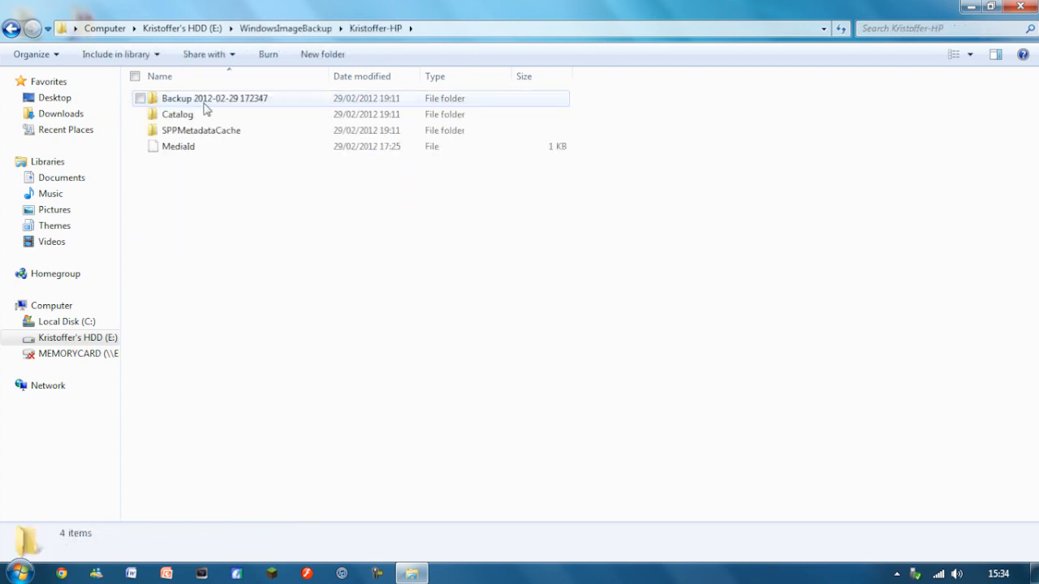
pyautogui.doubleClick(215, 98)
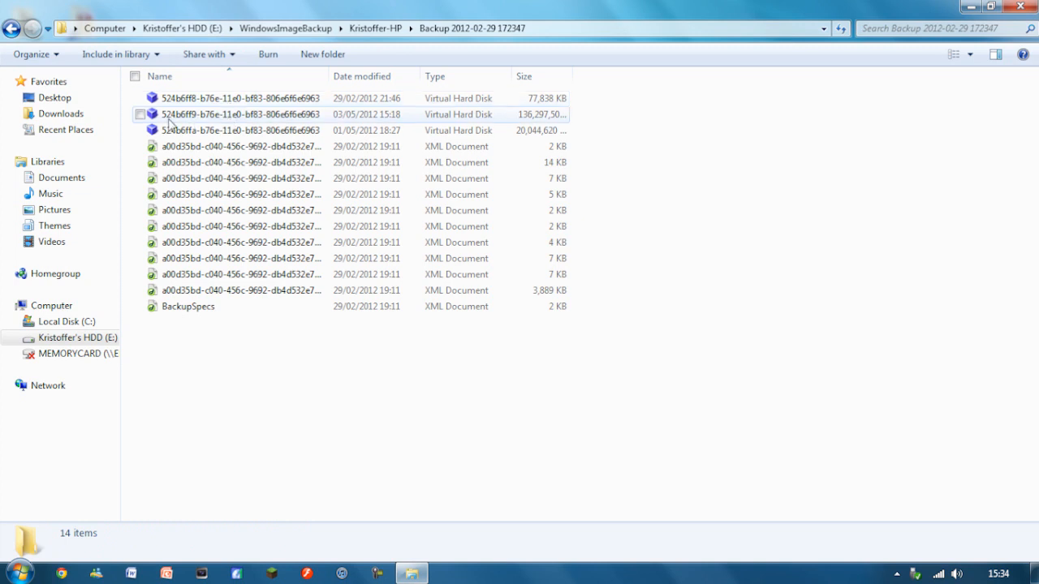
pyautogui.click(239, 114)
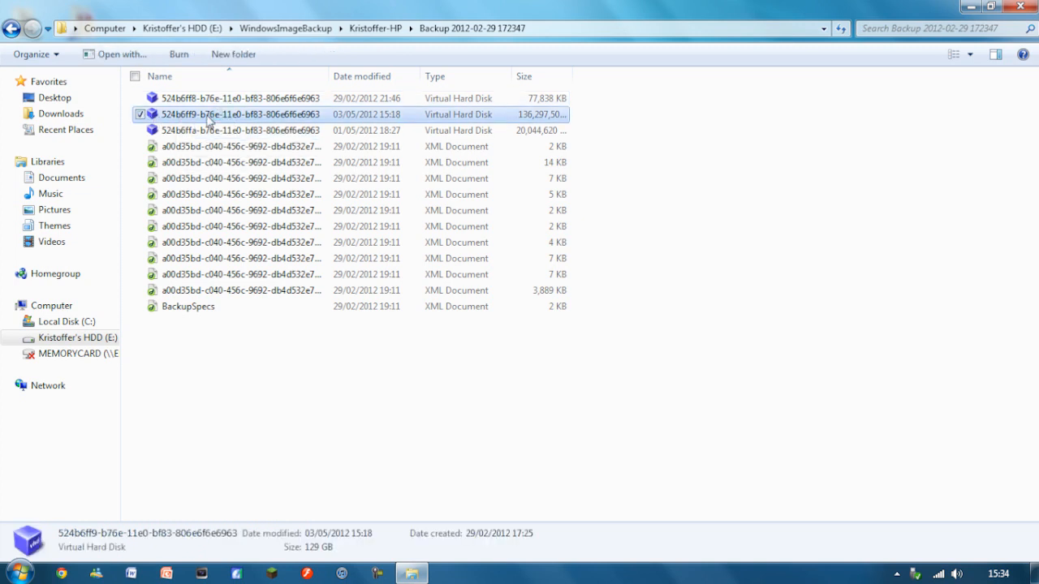
pyautogui.moveTo(248, 120)
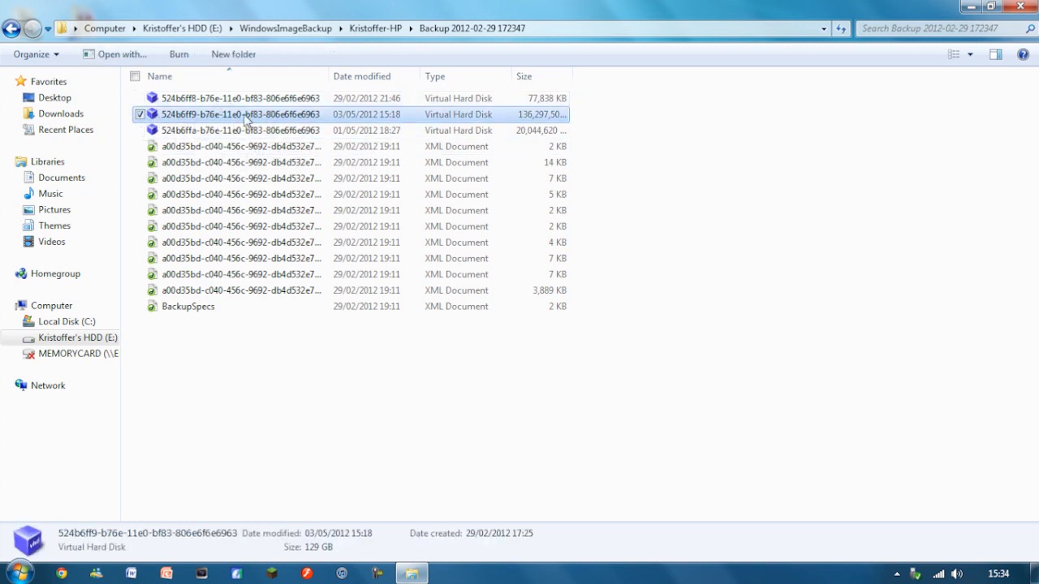
pyautogui.moveTo(374, 114)
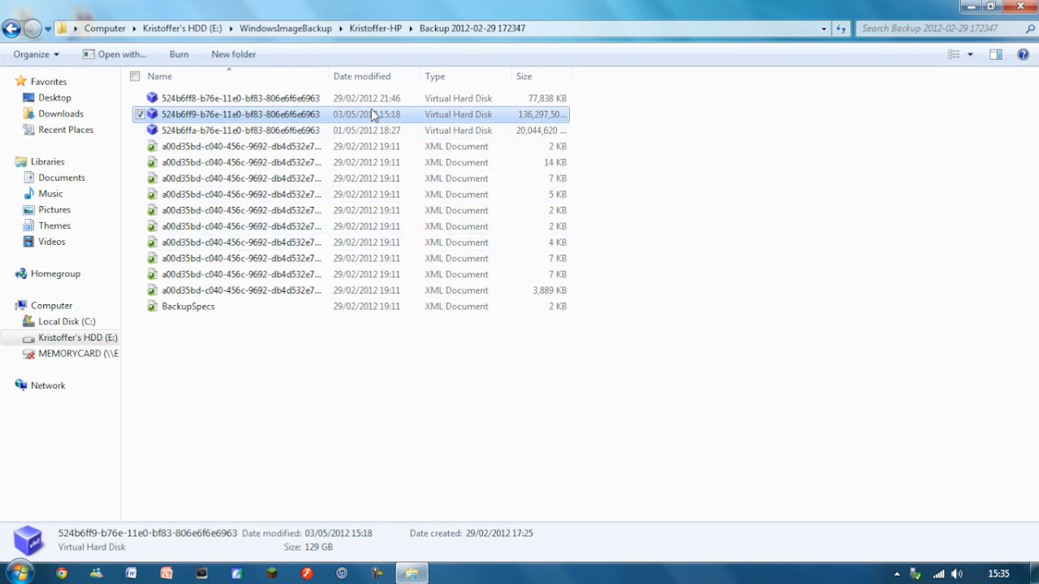
pyautogui.moveTo(421, 122)
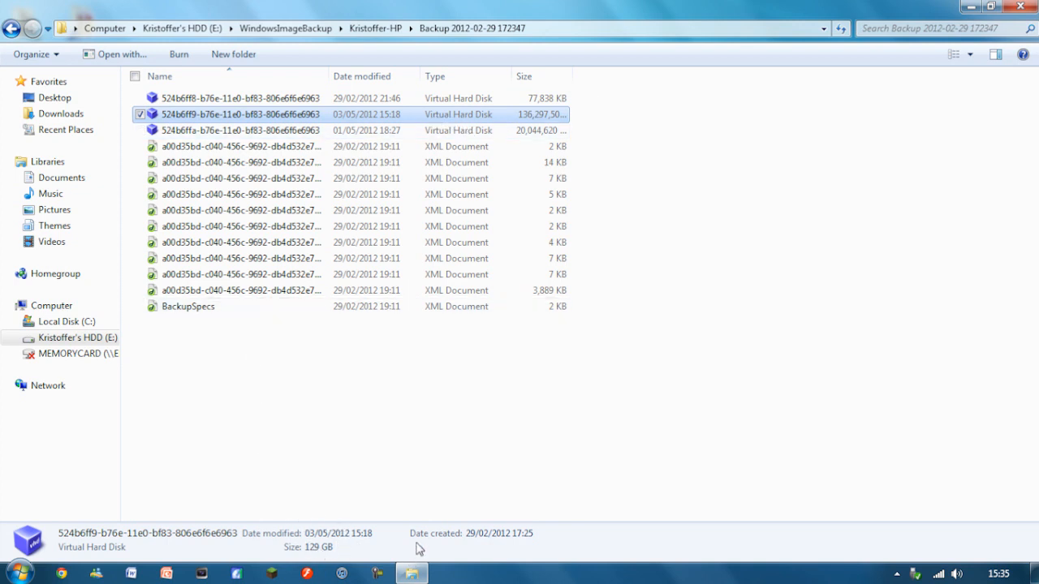
pyautogui.moveTo(175, 124)
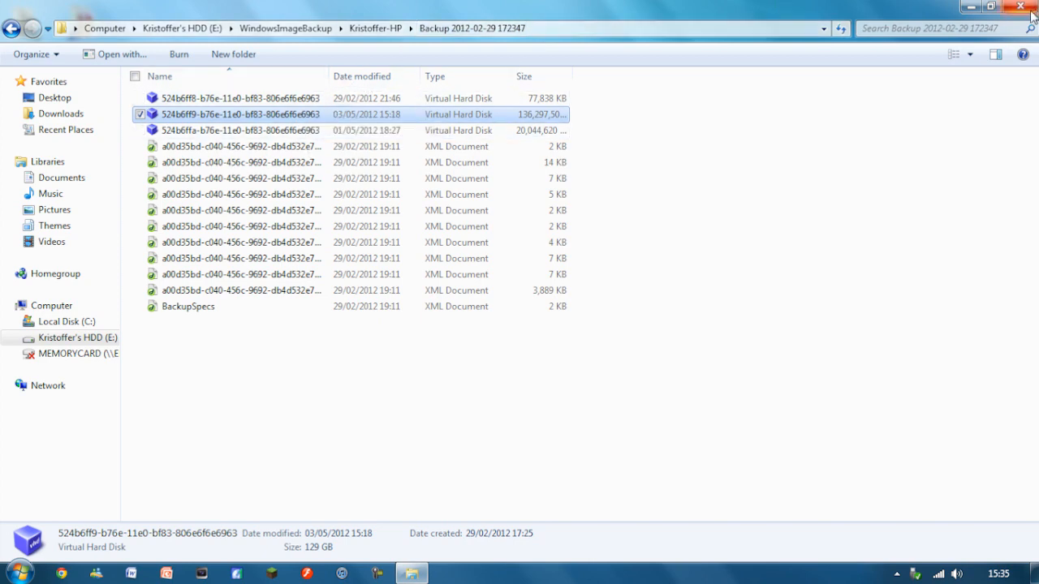
# Step: Close the Explorer windows and search the Start menu for 'Disc Manag'
pyautogui.click(1019, 6)
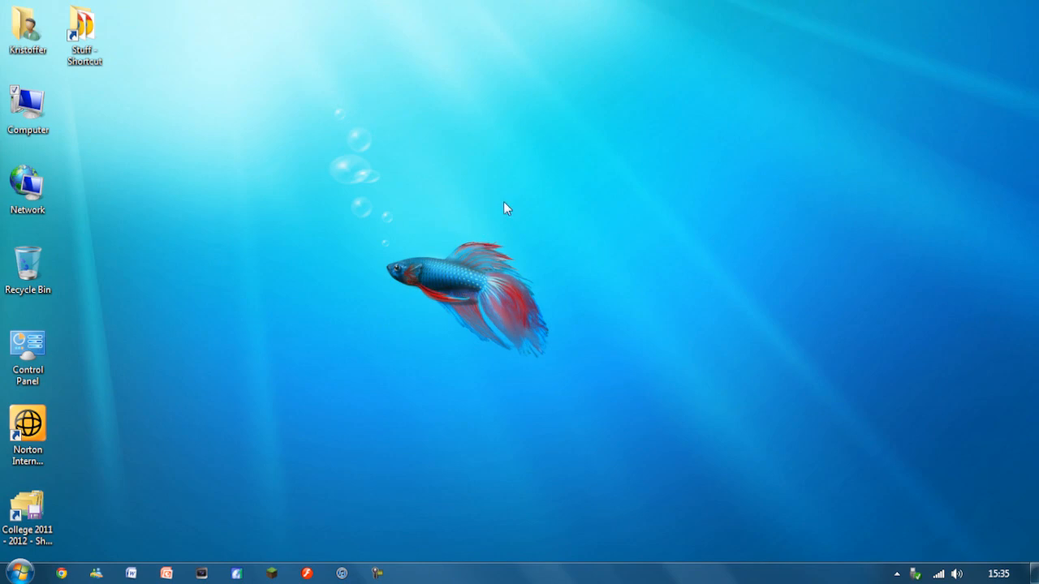
pyautogui.doubleClick(28, 105)
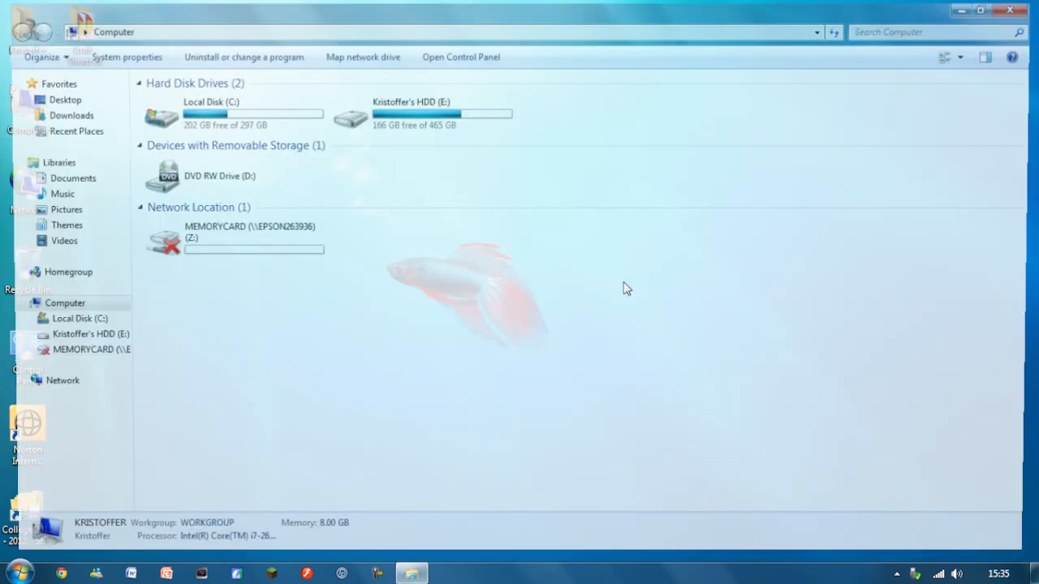
pyautogui.click(1010, 9)
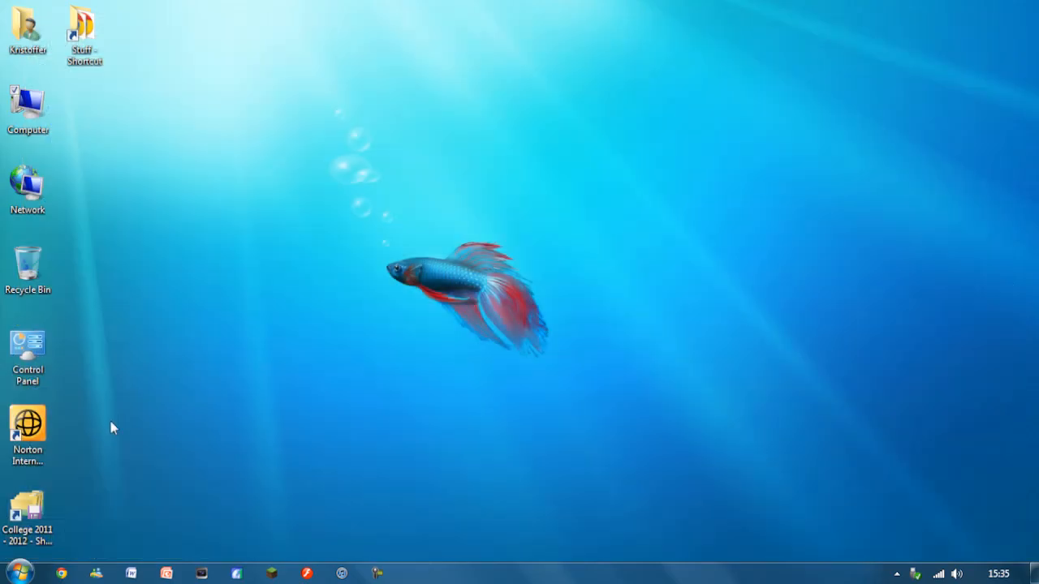
pyautogui.click(11, 573)
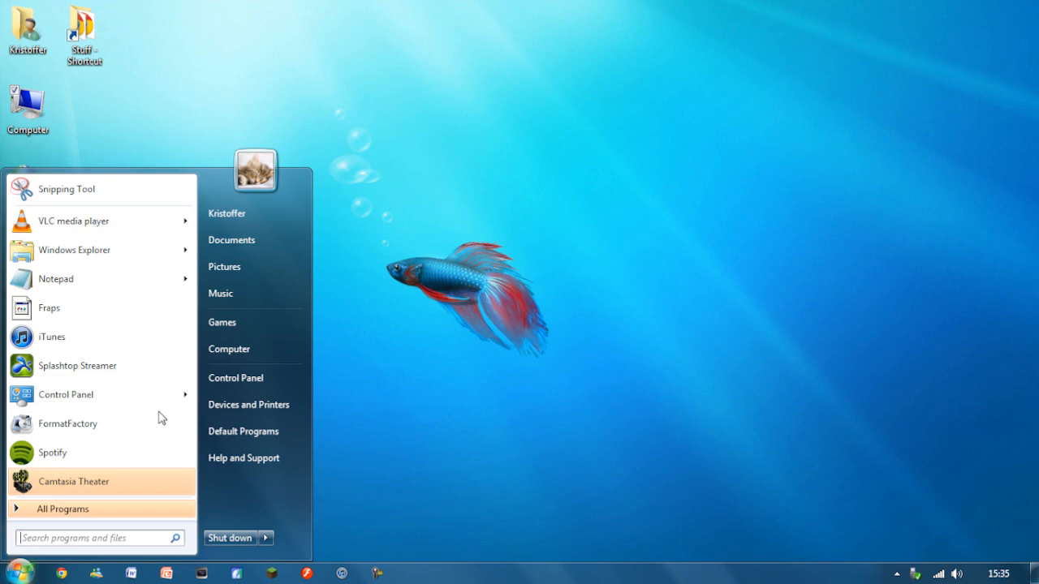
pyautogui.write('Disc Management')
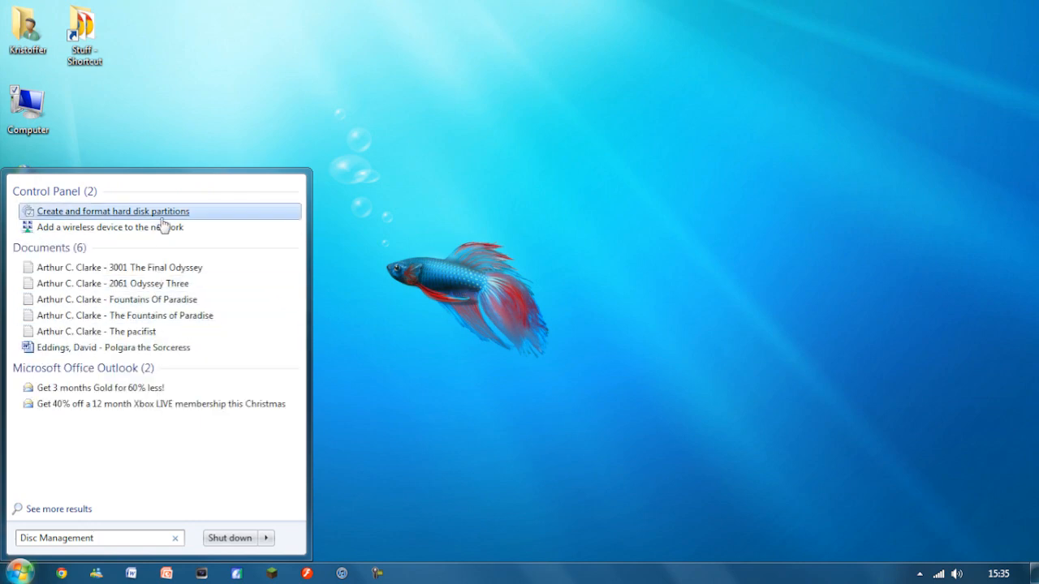
pyautogui.moveTo(70, 220)
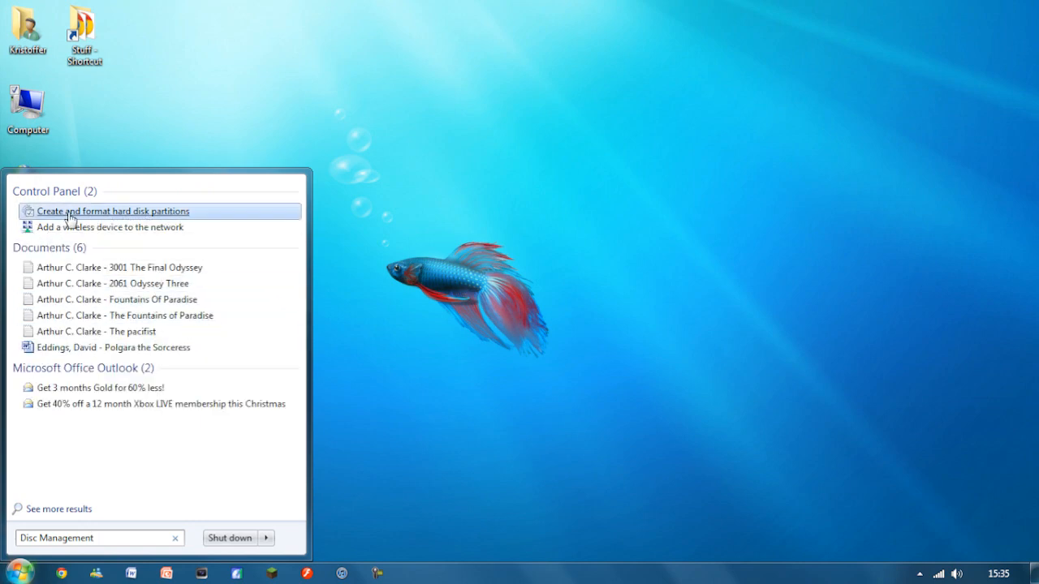
# Step: Launch 'Create and format hard disk partitions', maximize it, and choose Action > Attach VHD
pyautogui.click(114, 211)
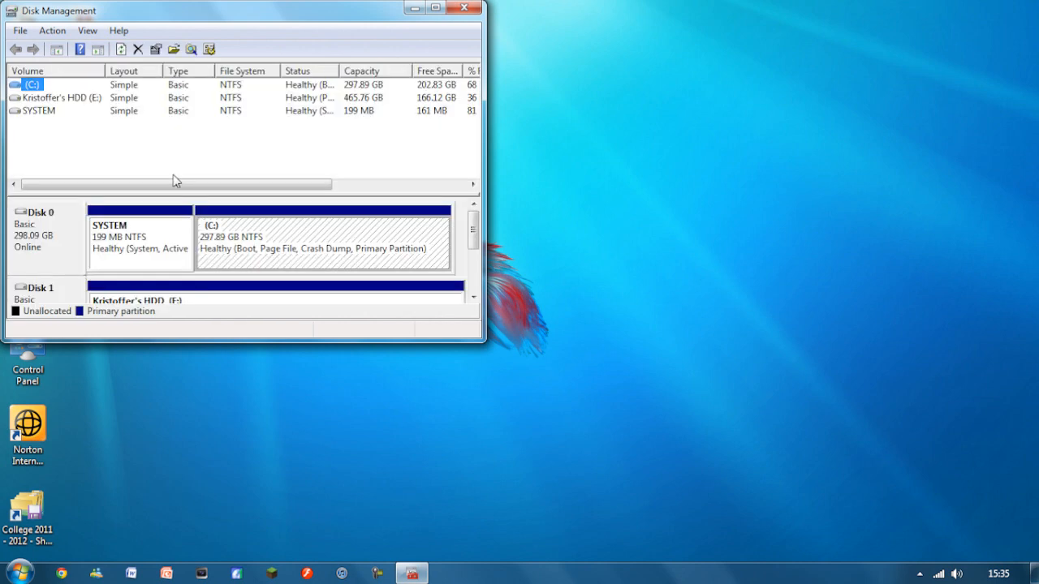
pyautogui.click(435, 7)
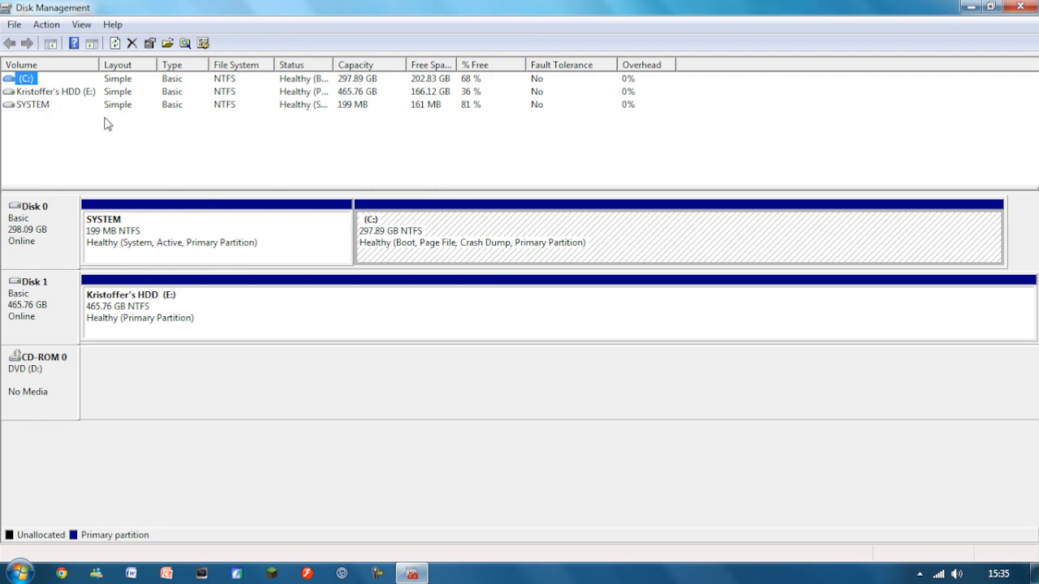
pyautogui.click(46, 25)
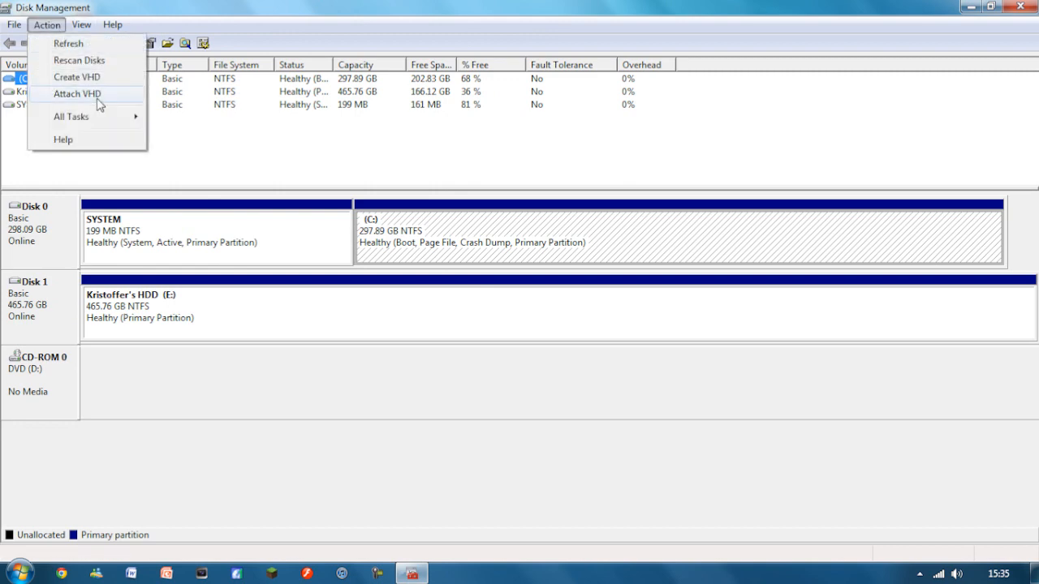
pyautogui.click(76, 93)
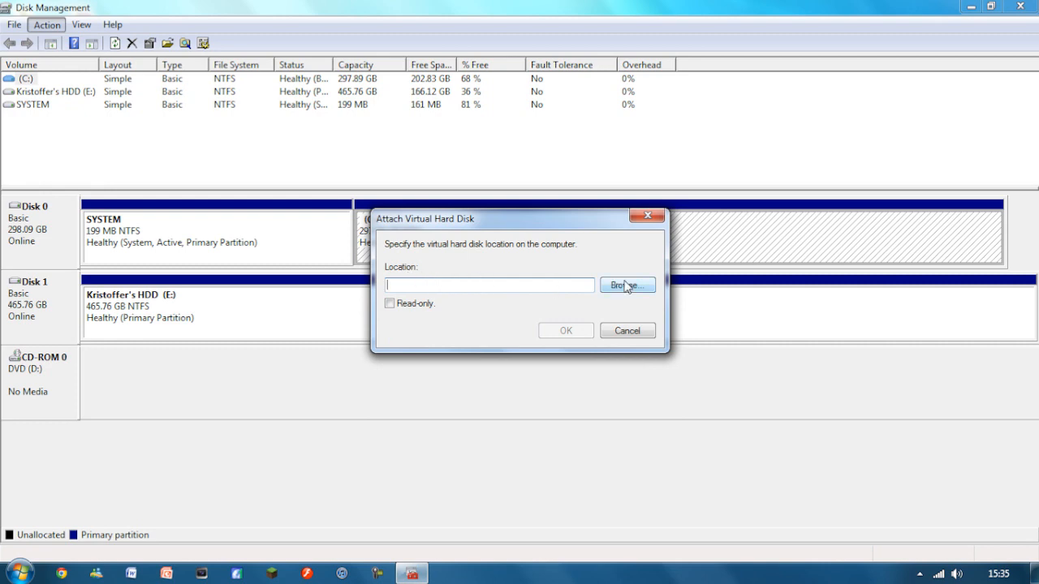
pyautogui.click(627, 285)
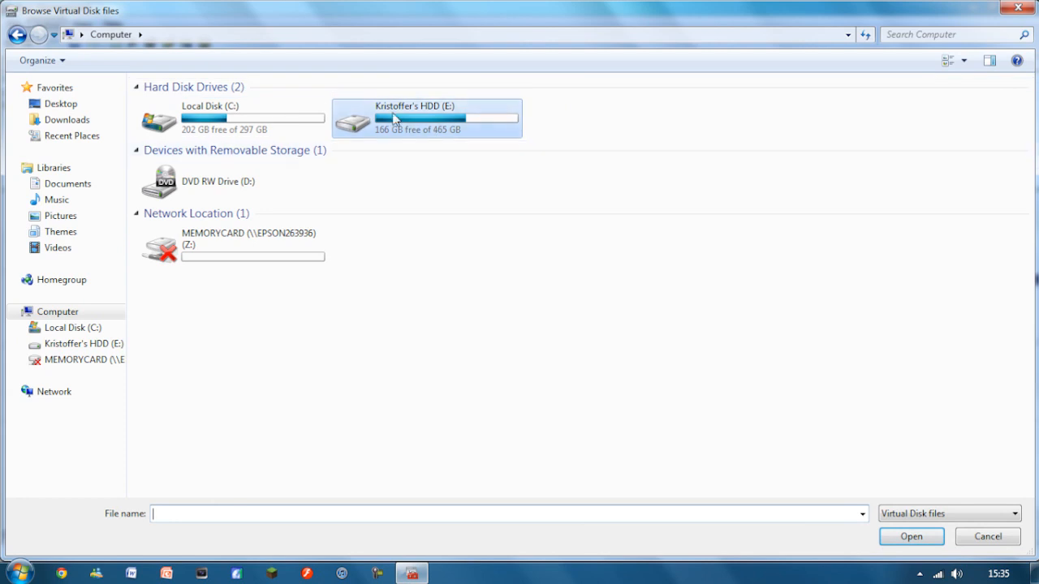
pyautogui.doubleClick(426, 118)
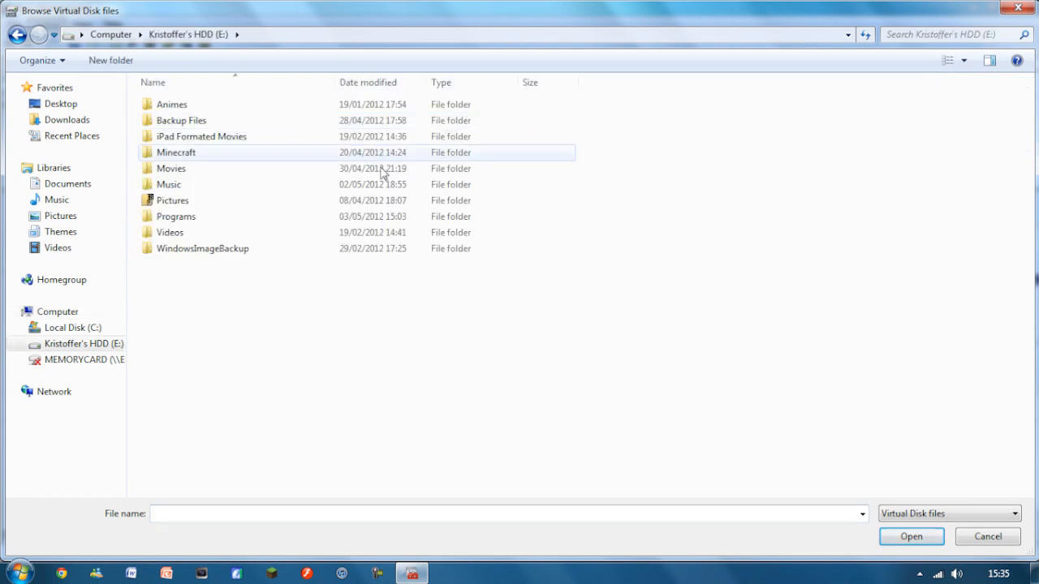
pyautogui.doubleClick(202, 248)
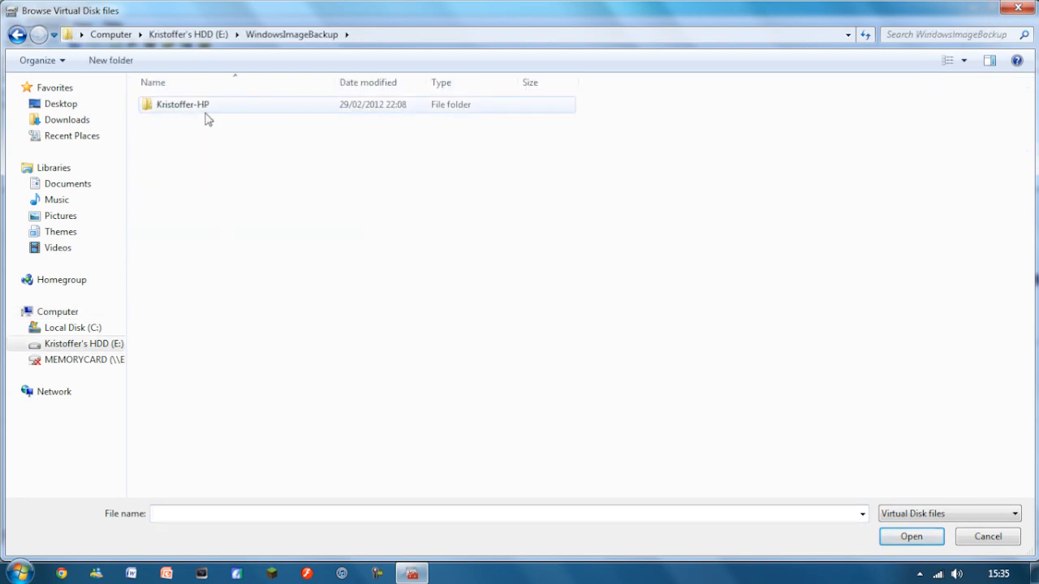
pyautogui.doubleClick(182, 104)
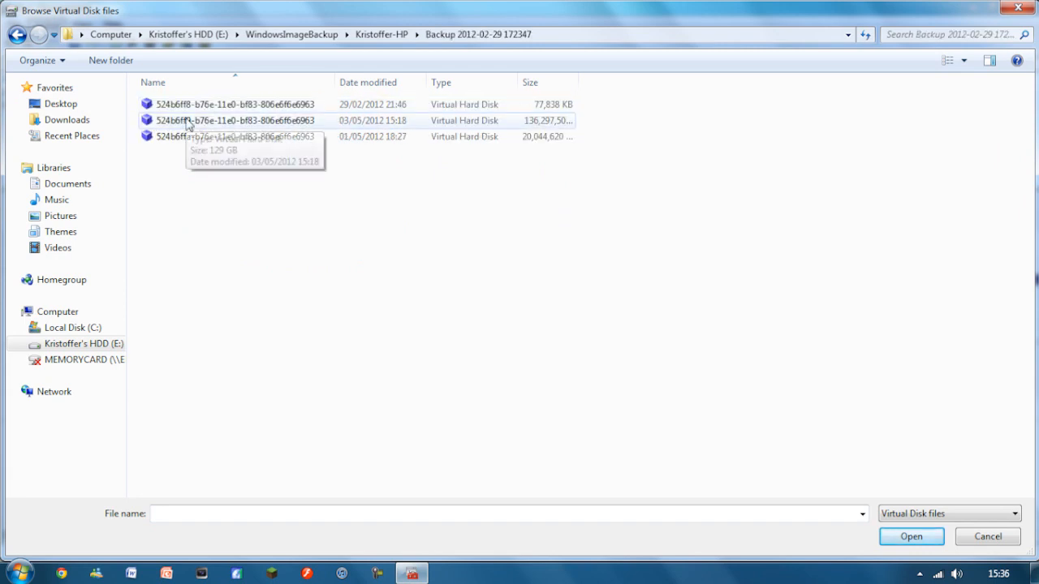
pyautogui.click(236, 120)
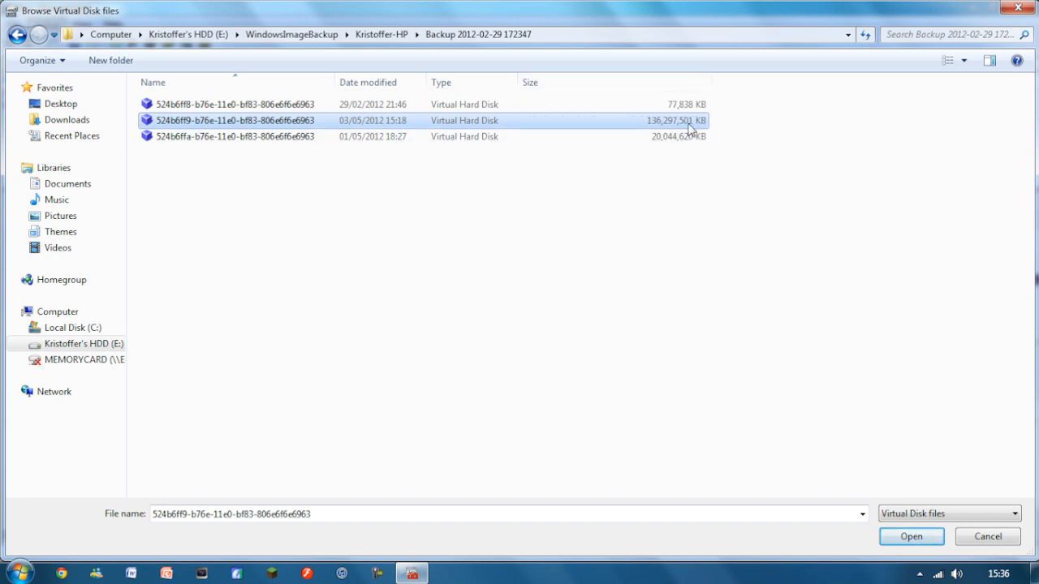
pyautogui.moveTo(201, 133)
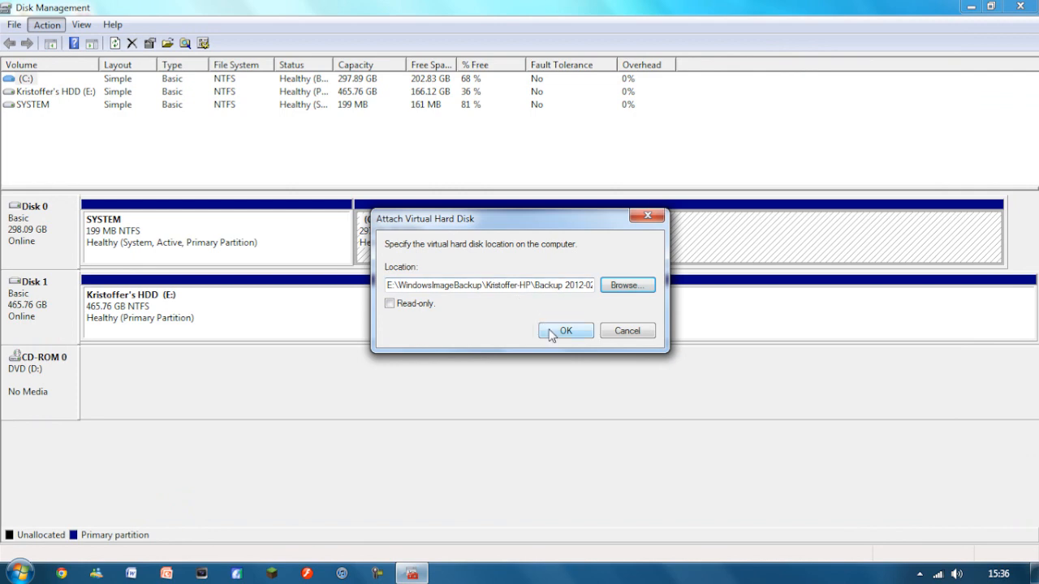
# Step: Confirm the Attach Virtual Hard Disk dialog to mount the backup as Disk 2 (F:)
pyautogui.click(566, 330)
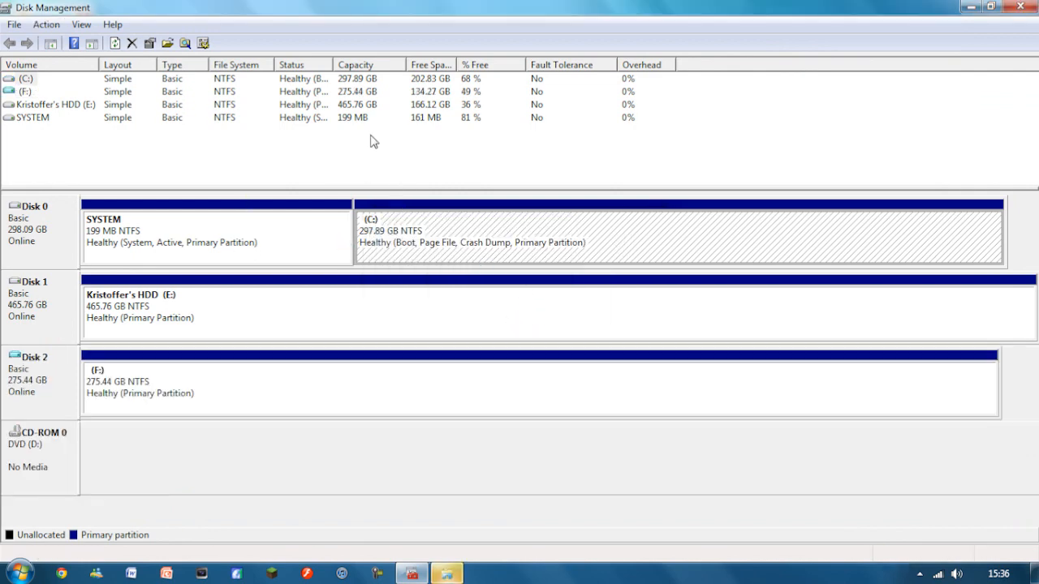
pyautogui.moveTo(170, 347)
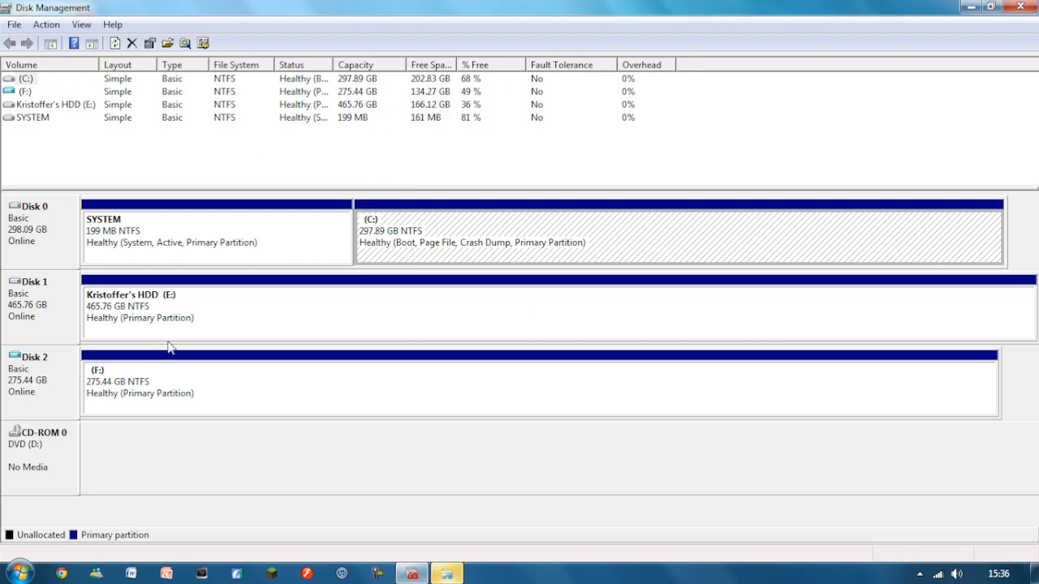
pyautogui.moveTo(50, 366)
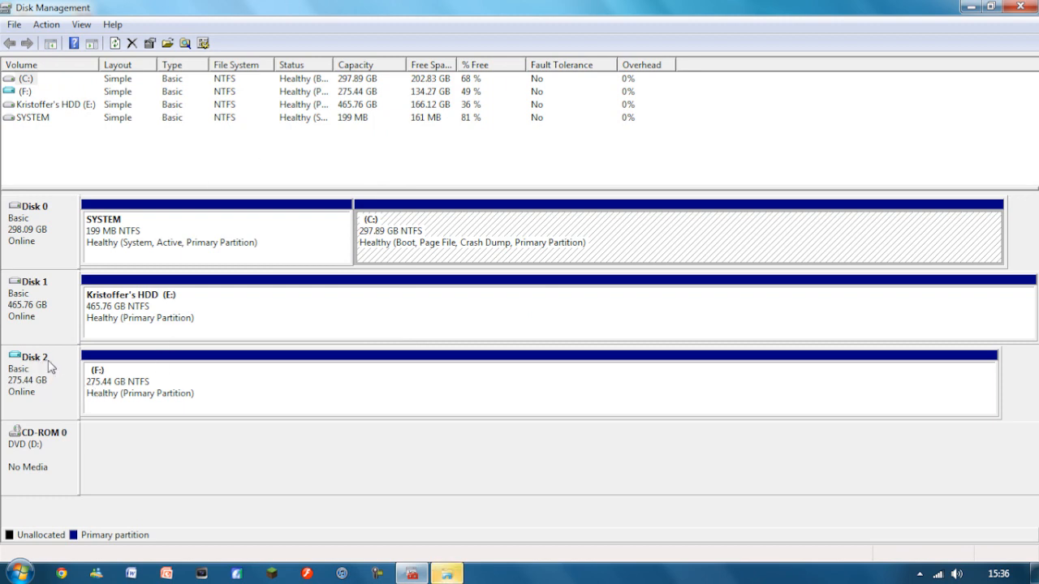
pyautogui.moveTo(511, 317)
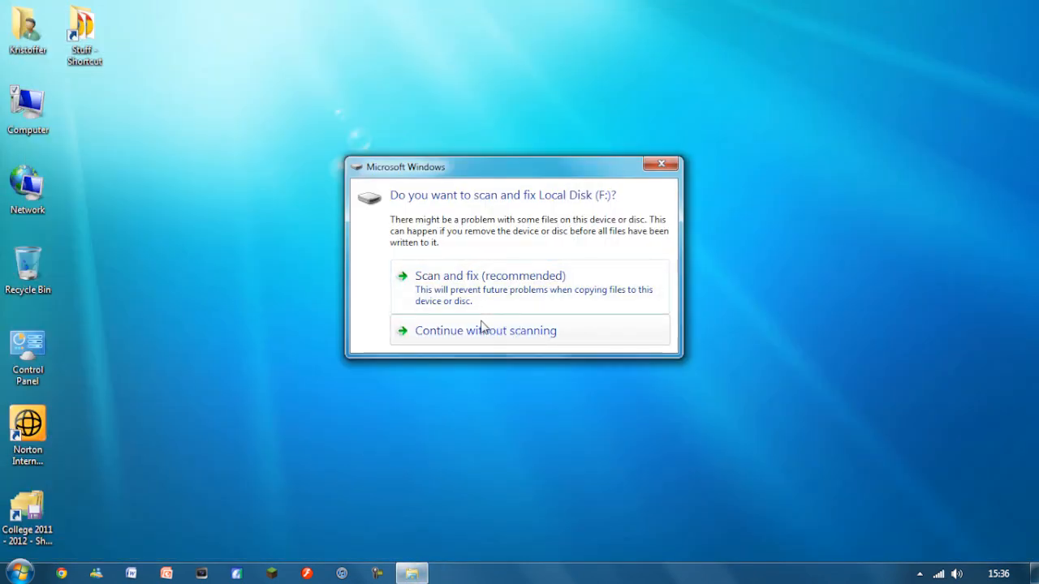
# Step: Skip scanning drive F:, open Local Disk (F:) and its Users folder, then return to F:'s top
pyautogui.click(660, 163)
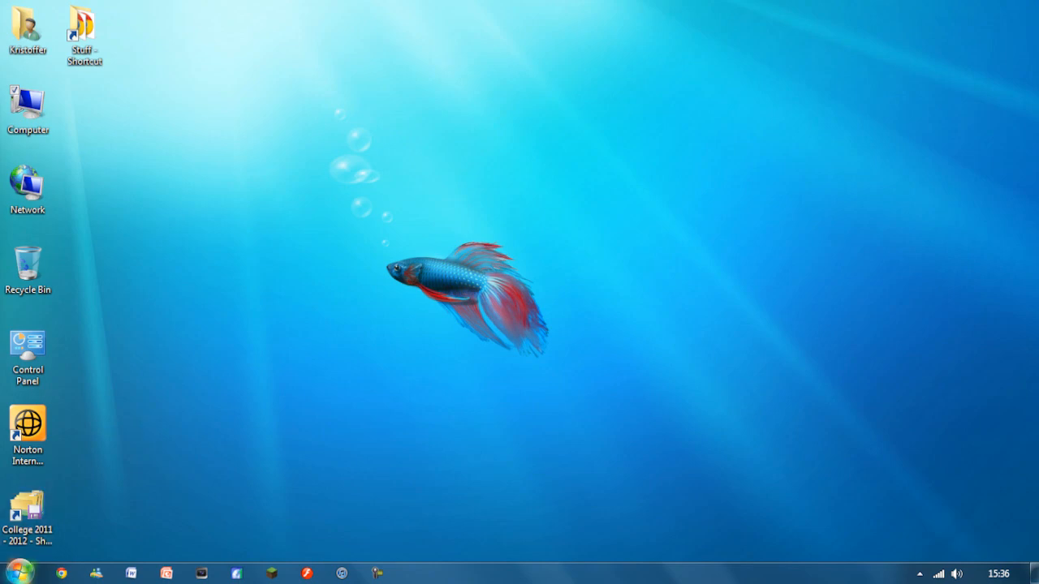
pyautogui.doubleClick(28, 103)
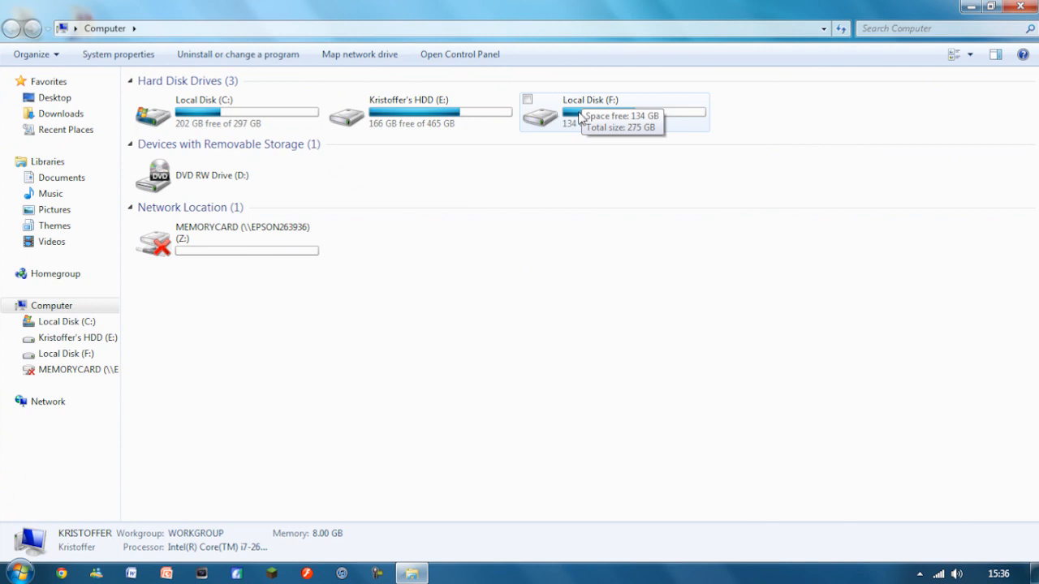
pyautogui.doubleClick(590, 111)
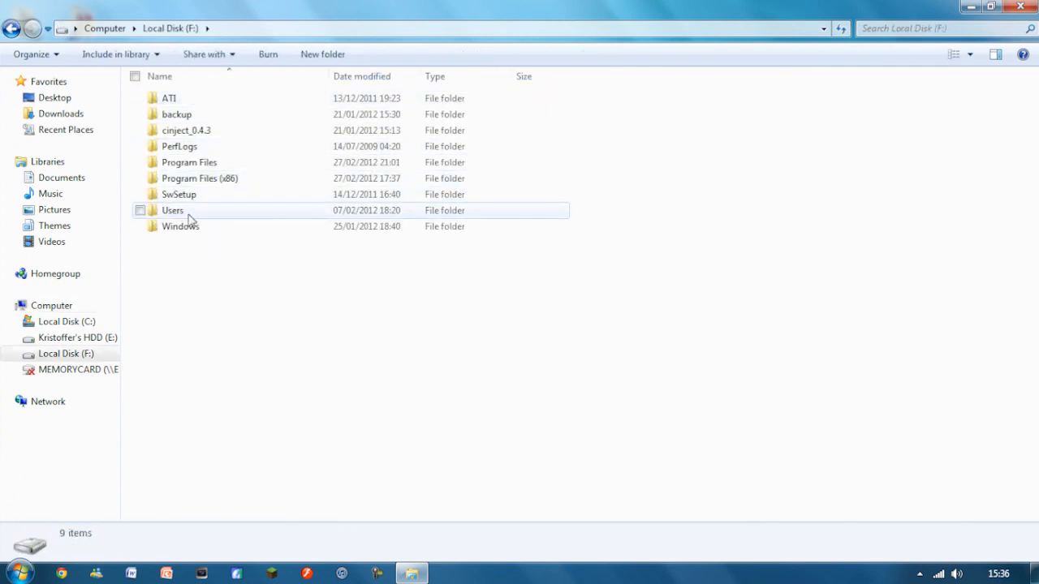
pyautogui.doubleClick(172, 210)
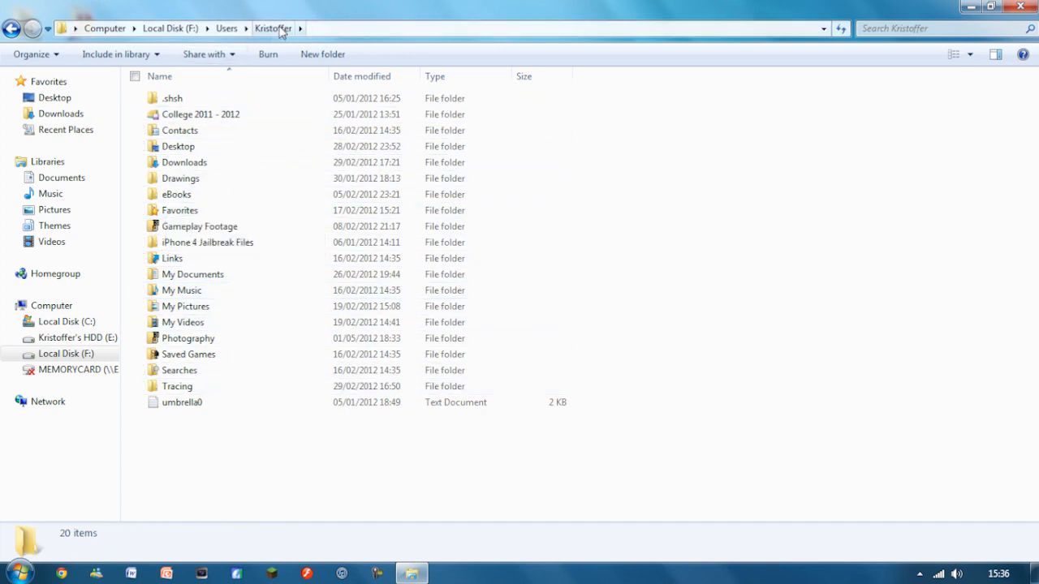
pyautogui.click(170, 28)
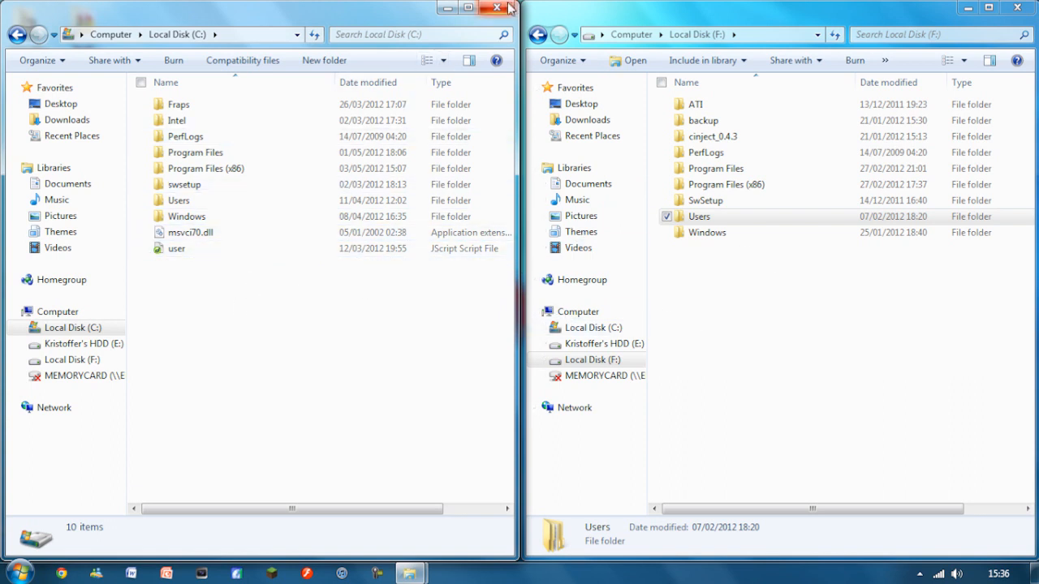
# Step: Open Users, the personal user folder, College 2011 - 2012, and a course subject folder
pyautogui.doubleClick(179, 200)
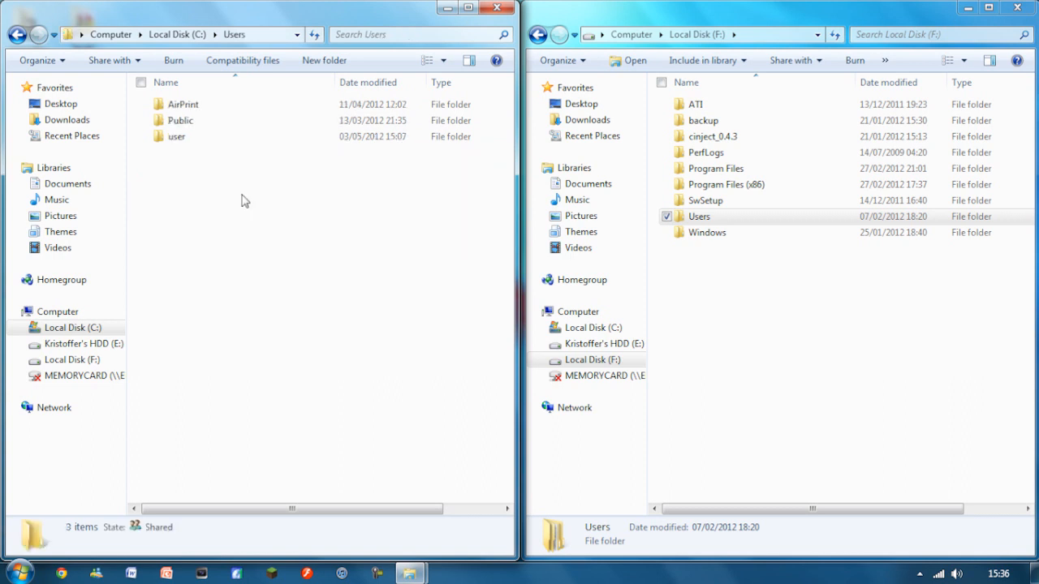
pyautogui.moveTo(176, 137)
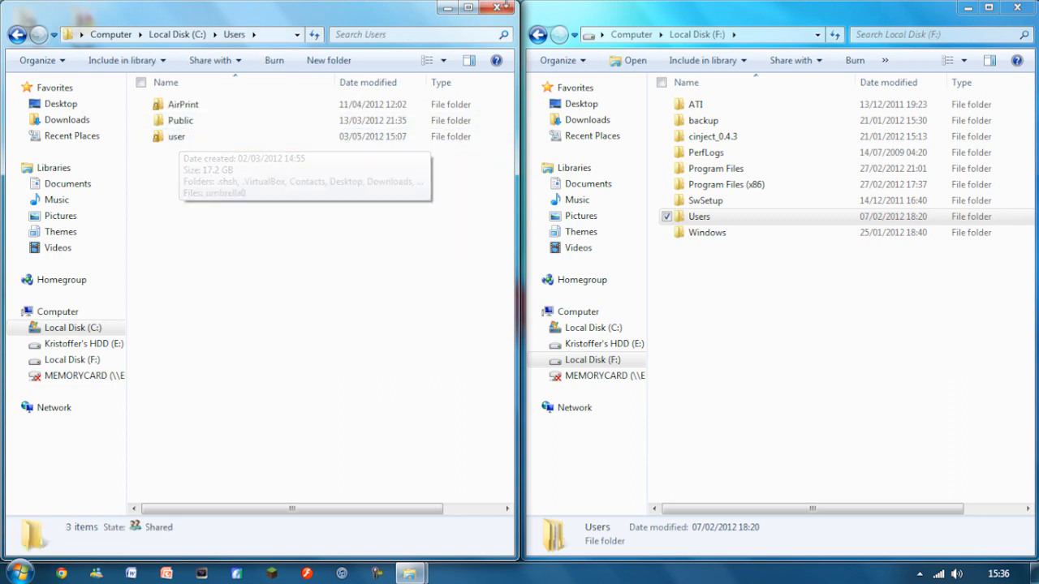
pyautogui.doubleClick(698, 216)
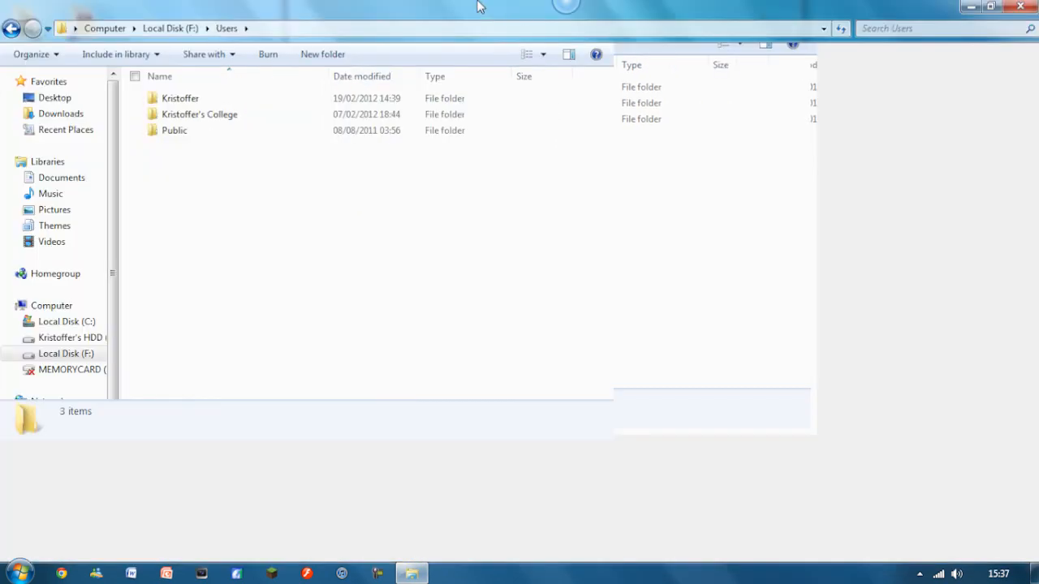
pyautogui.doubleClick(181, 97)
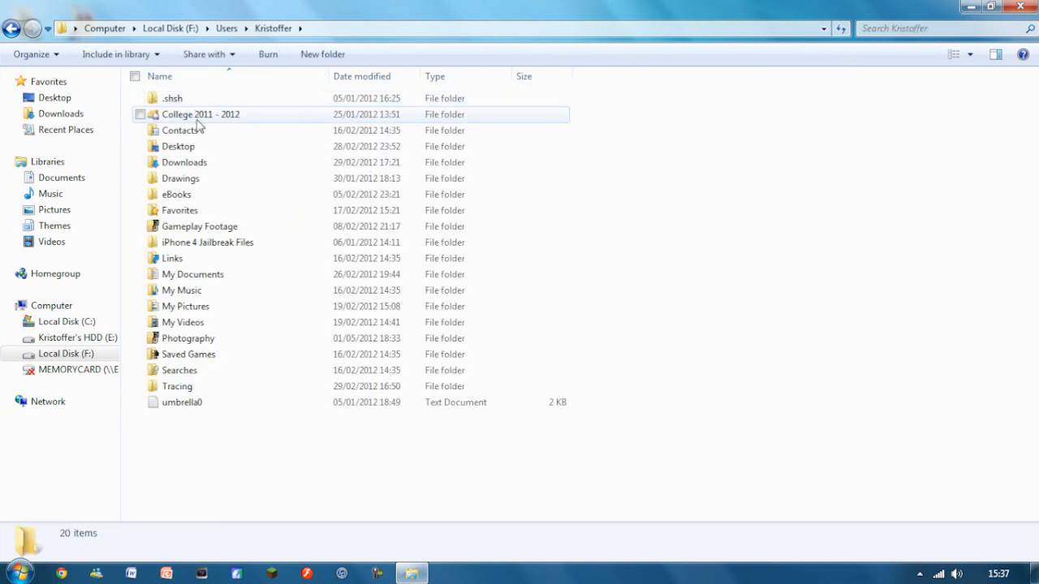
pyautogui.doubleClick(200, 114)
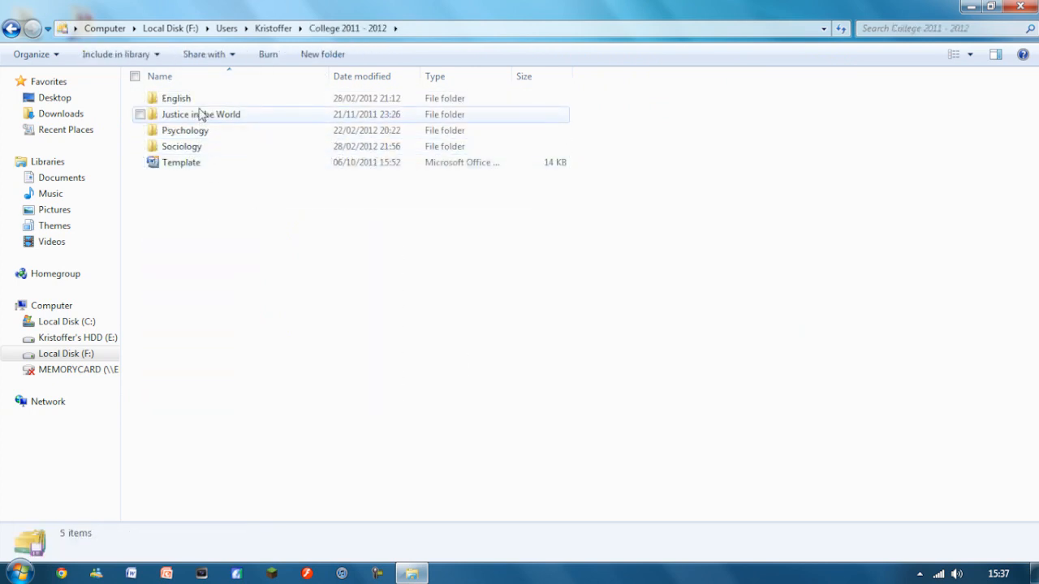
pyautogui.doubleClick(184, 130)
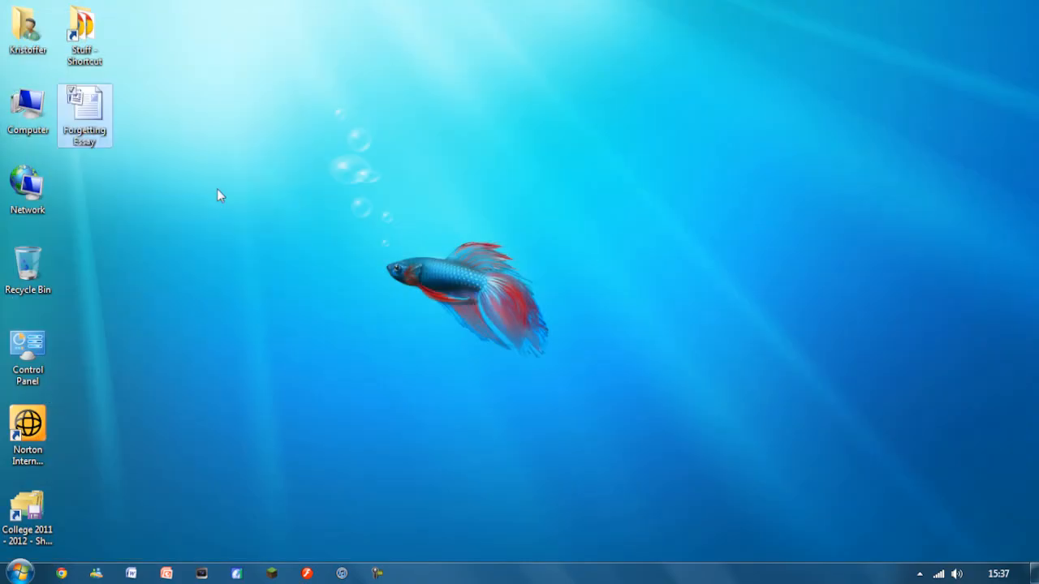
pyautogui.moveTo(85, 121)
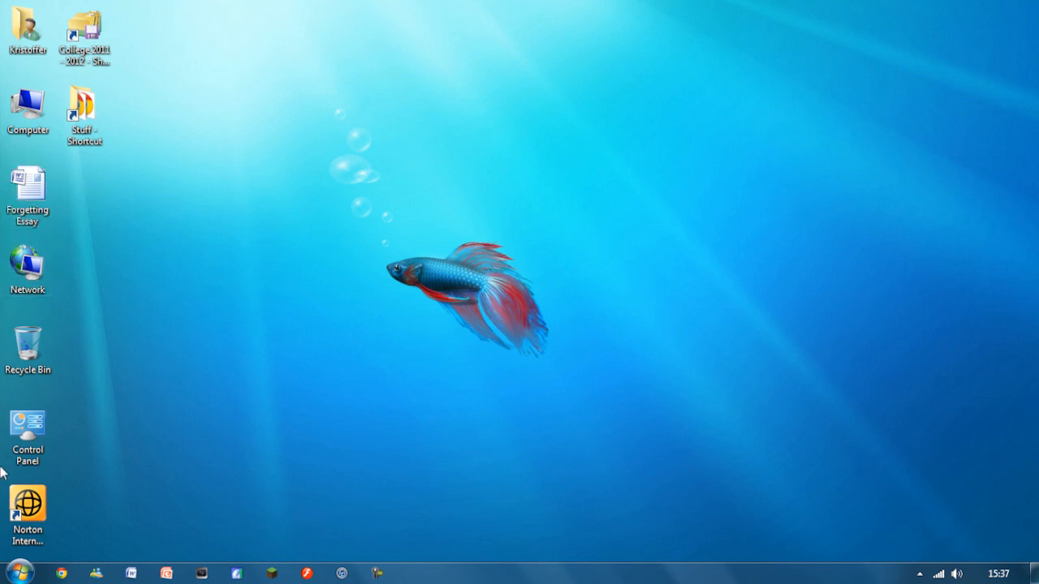
pyautogui.moveTo(188, 416)
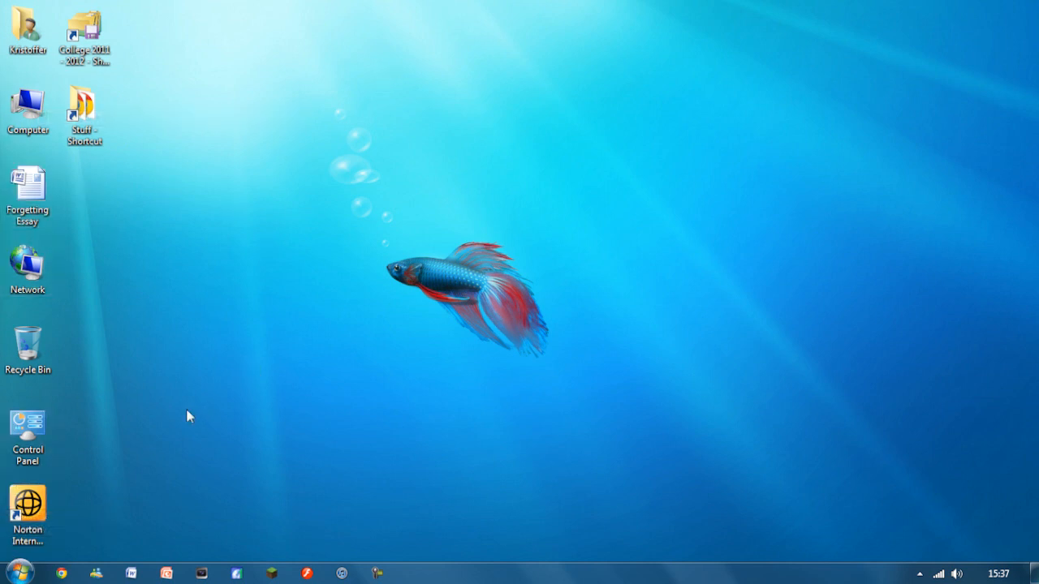
# Step: Search the Start menu for 'Disc Manage' and launch 'Create and format hard disk partitions'
pyautogui.write('Disc Manag')
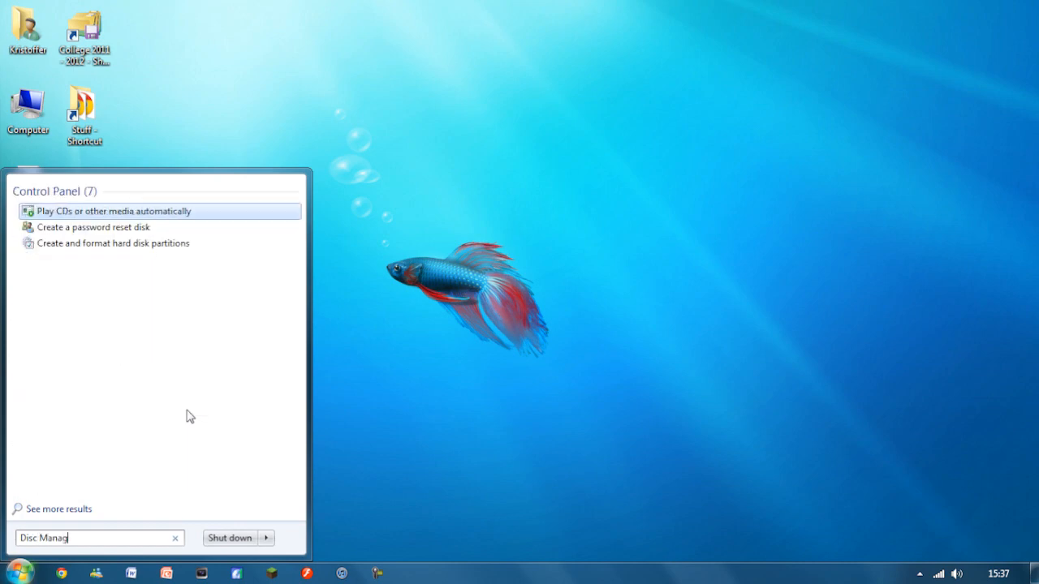
pyautogui.write('e')
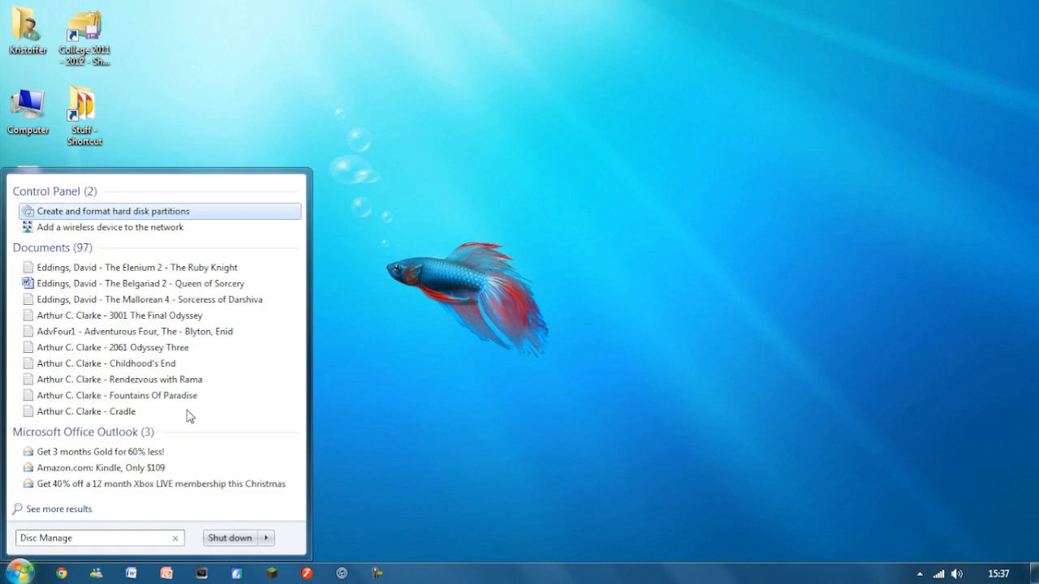
pyautogui.click(112, 211)
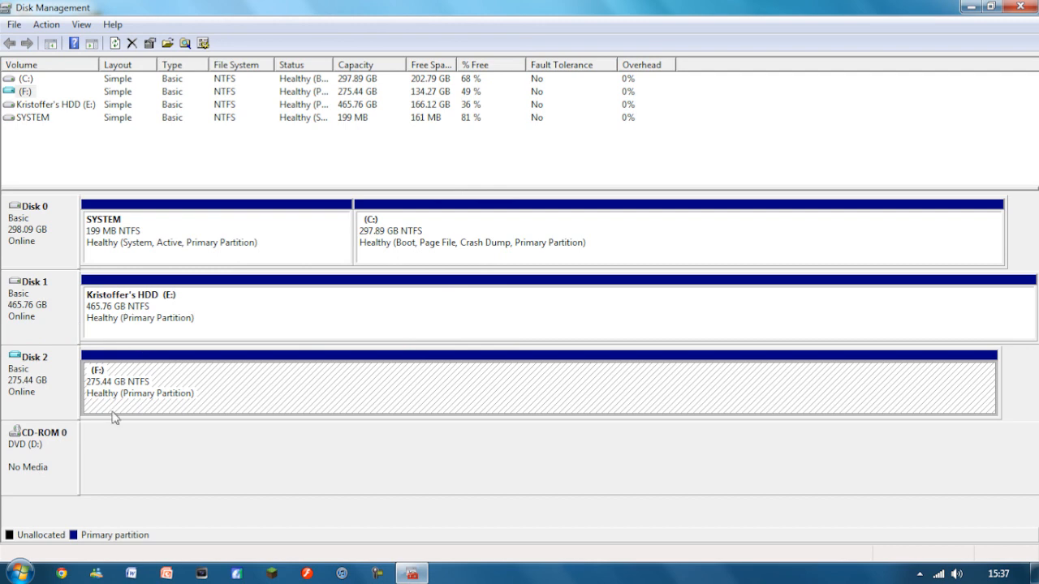
pyautogui.moveTo(91, 387)
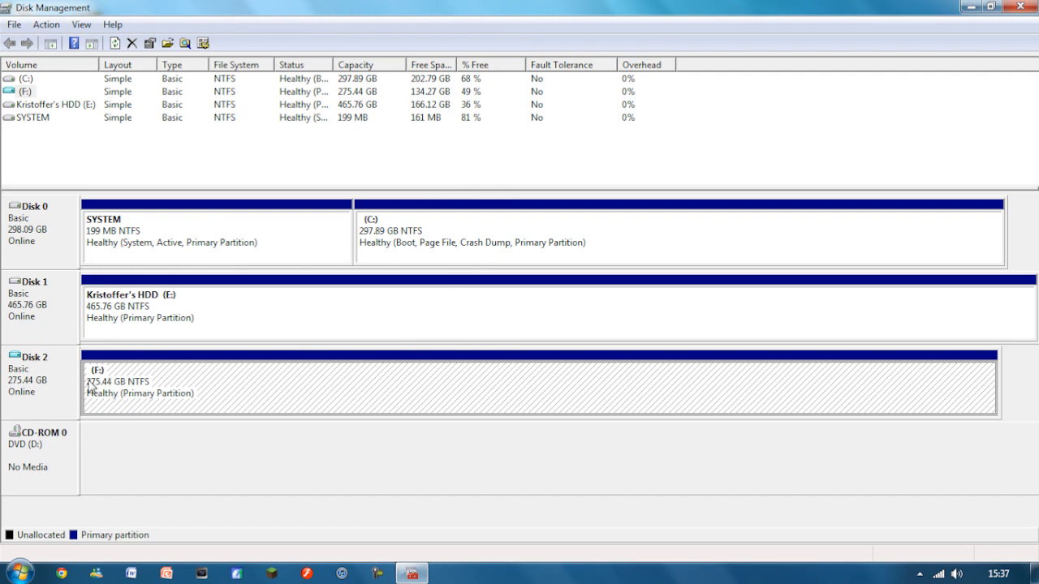
pyautogui.moveTo(165, 386)
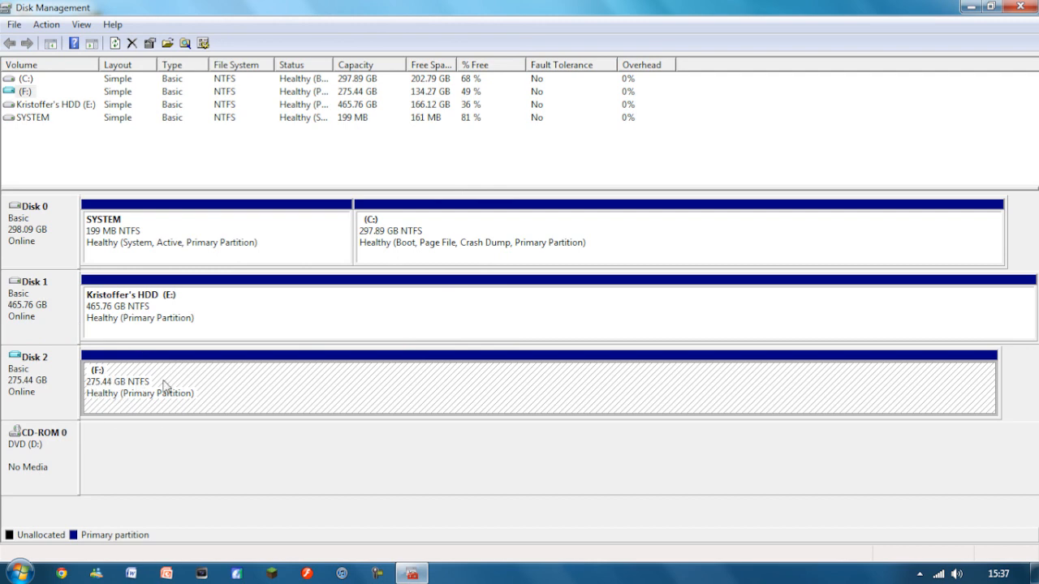
pyautogui.moveTo(65, 387)
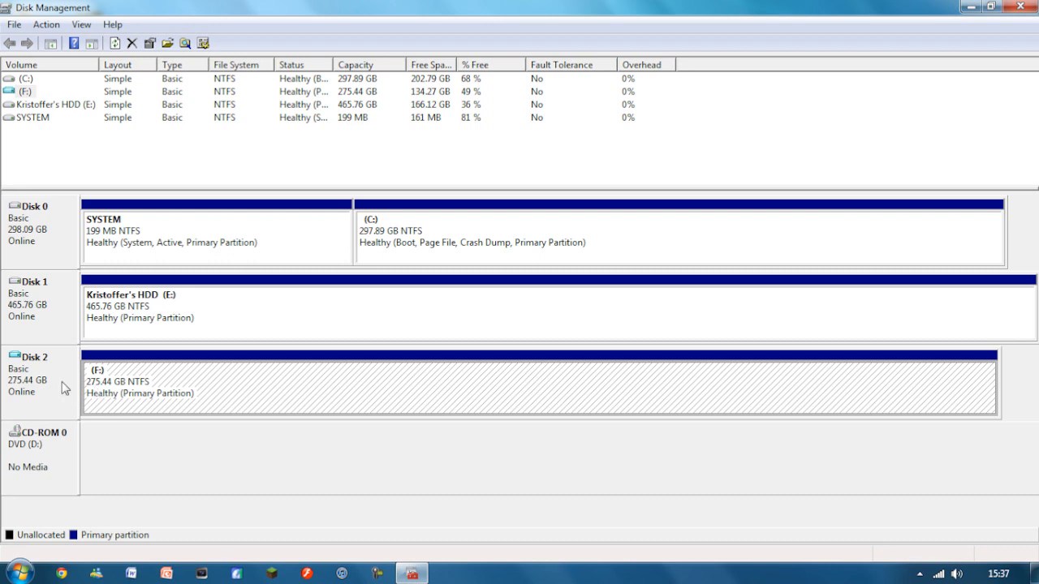
pyautogui.moveTo(81, 380)
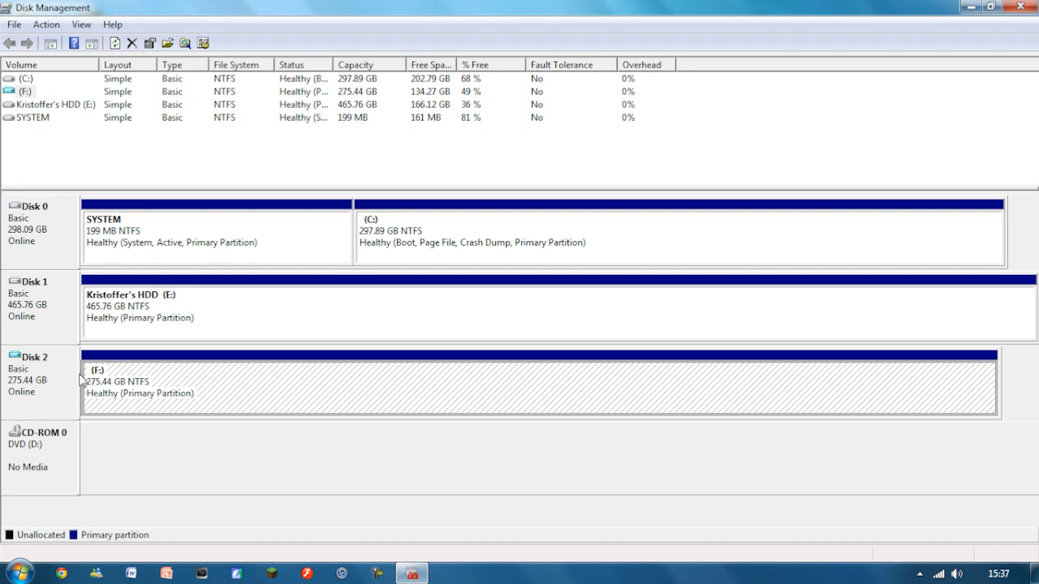
pyautogui.moveTo(39, 390)
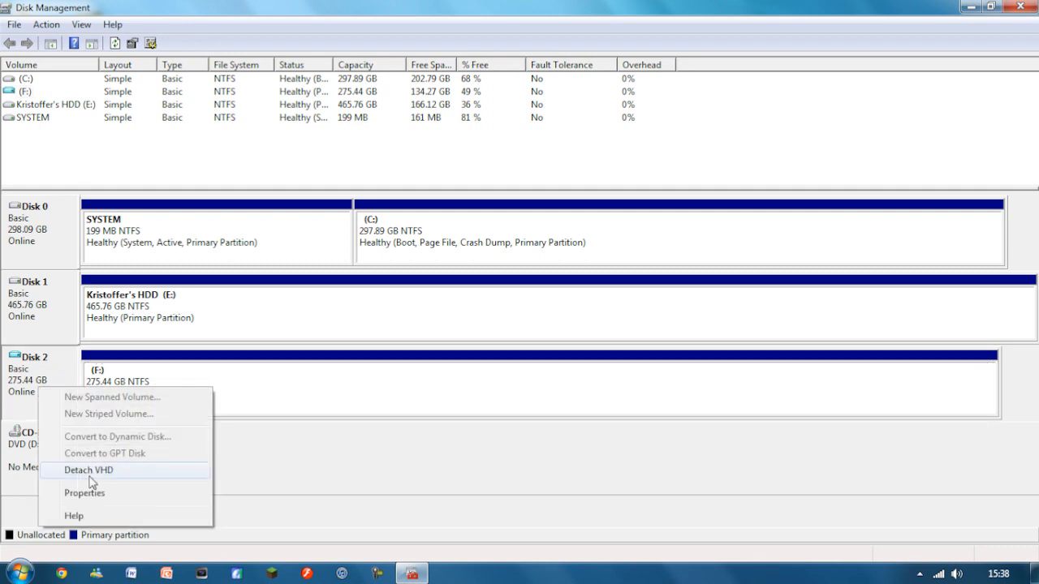
# Step: Detach VHD from Disk 2, leaving 'Delete the virtual hard disk file' unchecked
pyautogui.click(87, 470)
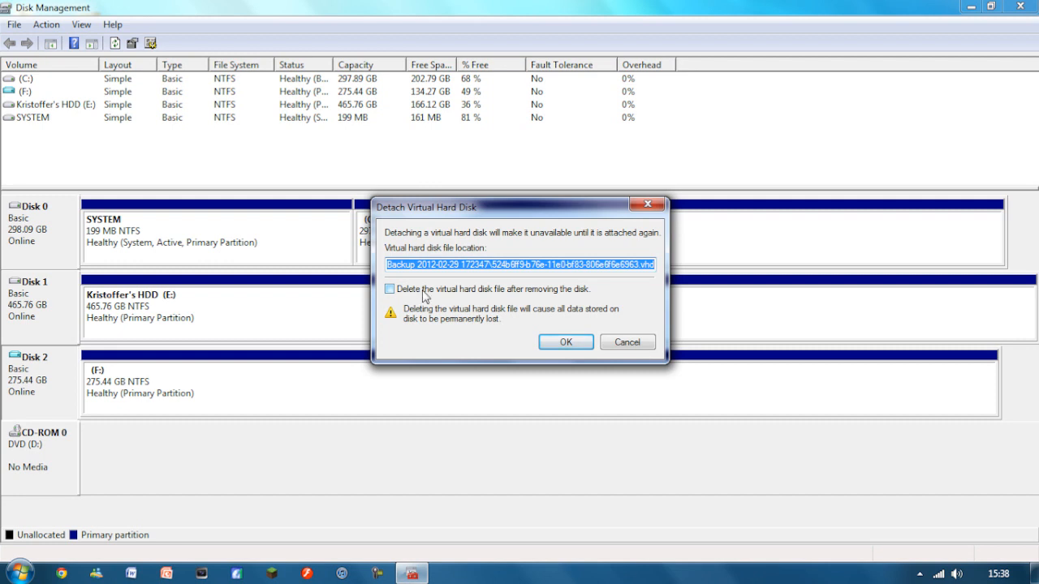
pyautogui.moveTo(503, 301)
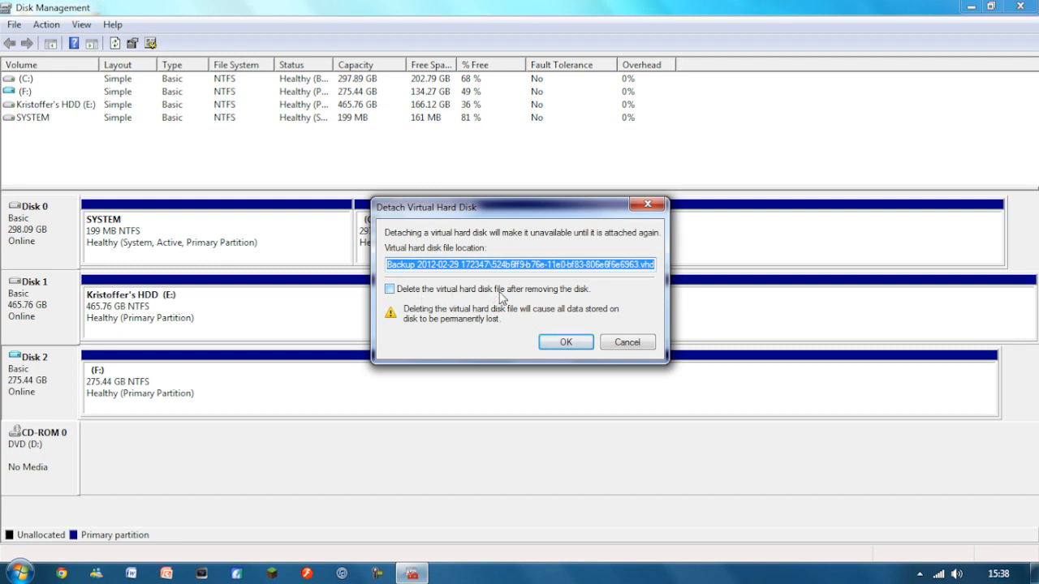
pyautogui.moveTo(489, 290)
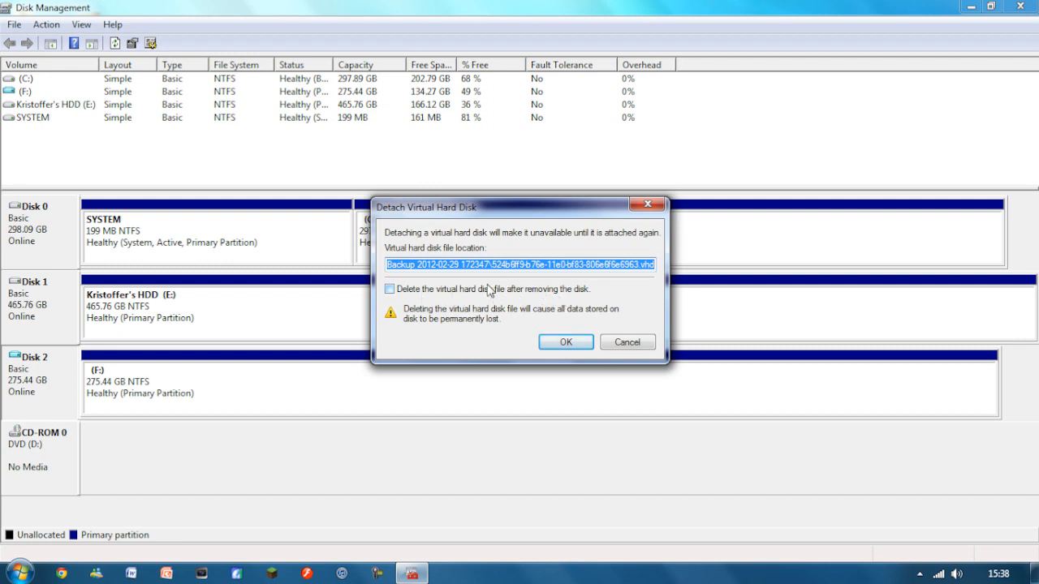
pyautogui.moveTo(422, 285)
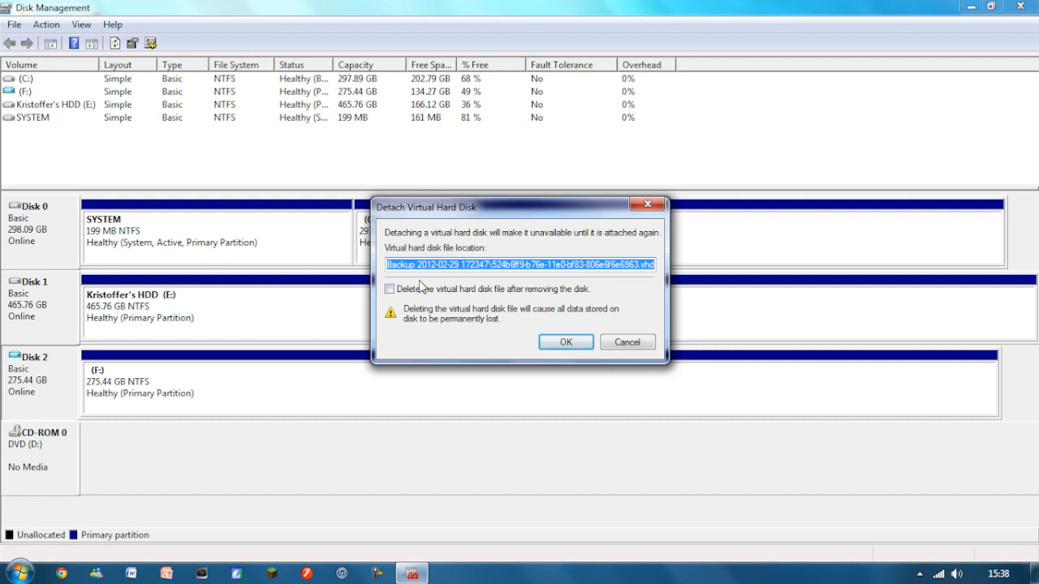
pyautogui.moveTo(389, 314)
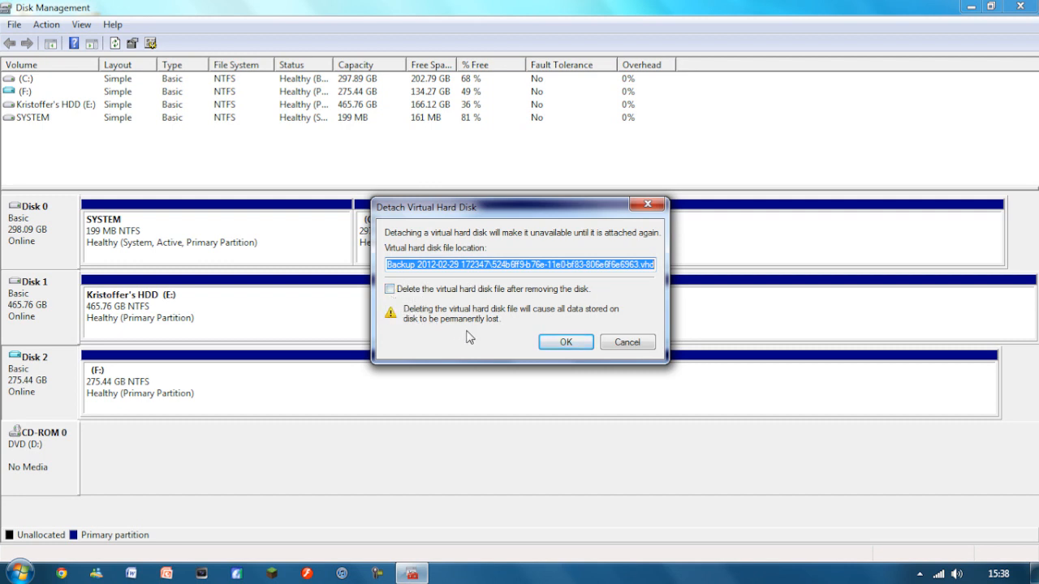
pyautogui.click(565, 342)
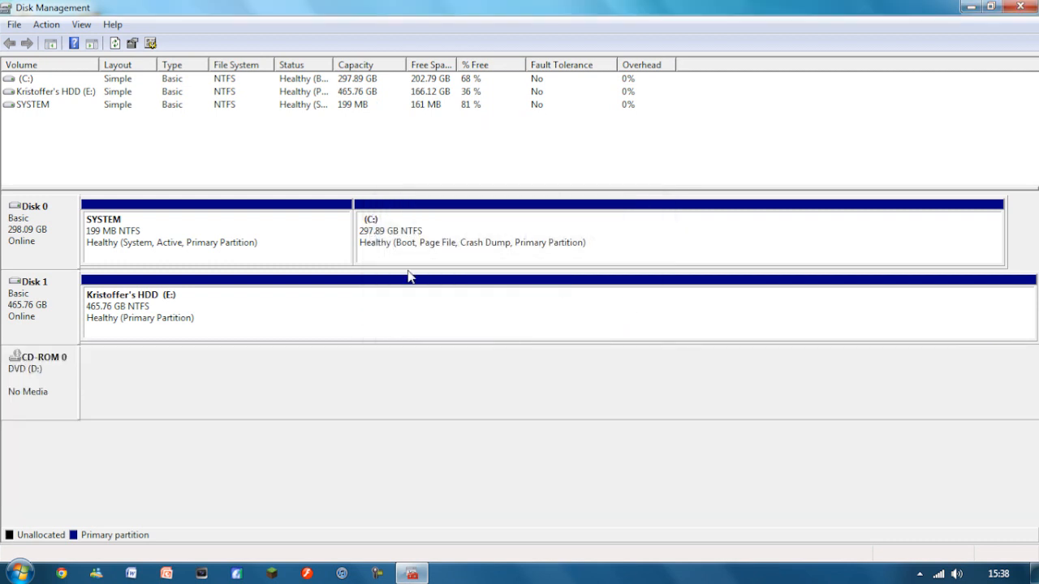
pyautogui.moveTo(720, 19)
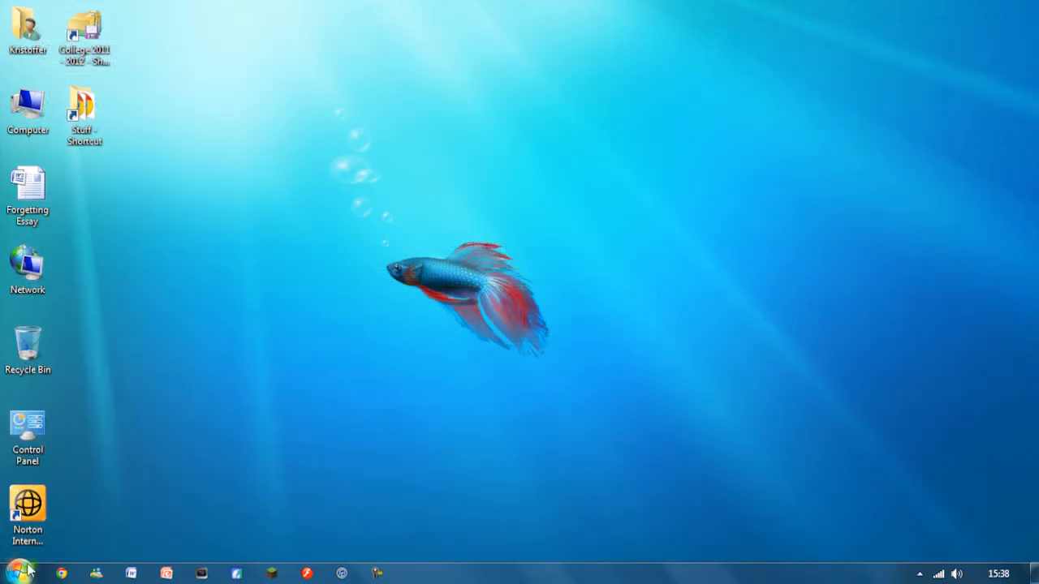
# Step: From Computer, open drive E:, WindowsImageBackup and the dated backup folder to confirm the backup
pyautogui.doubleClick(27, 110)
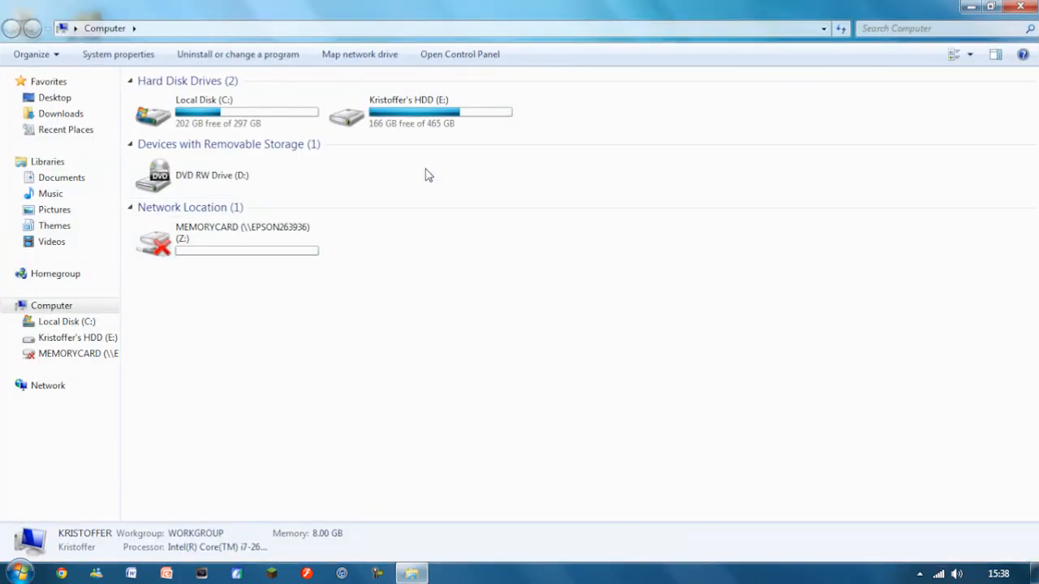
pyautogui.moveTo(614, 111)
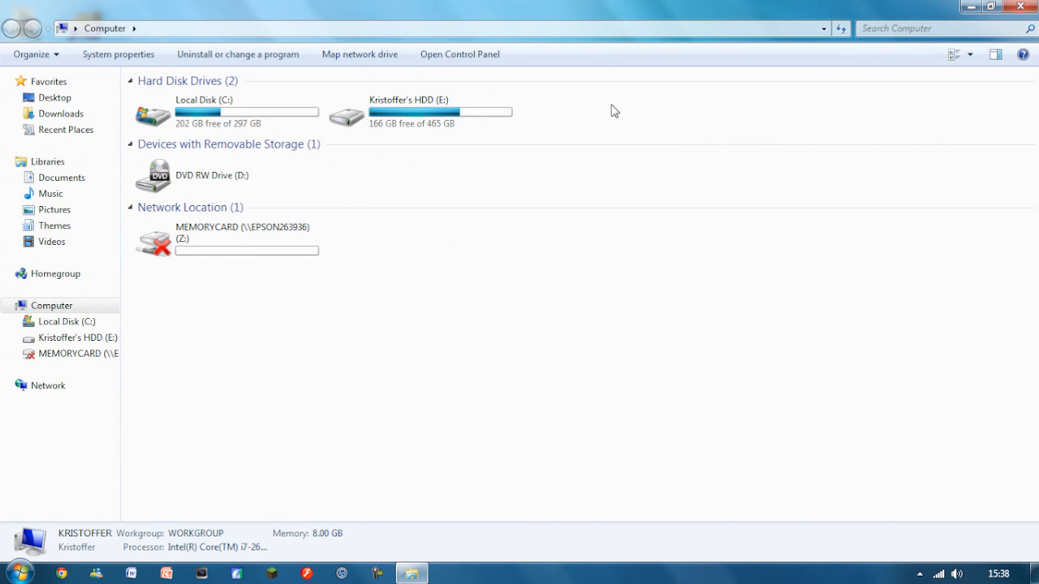
pyautogui.doubleClick(408, 112)
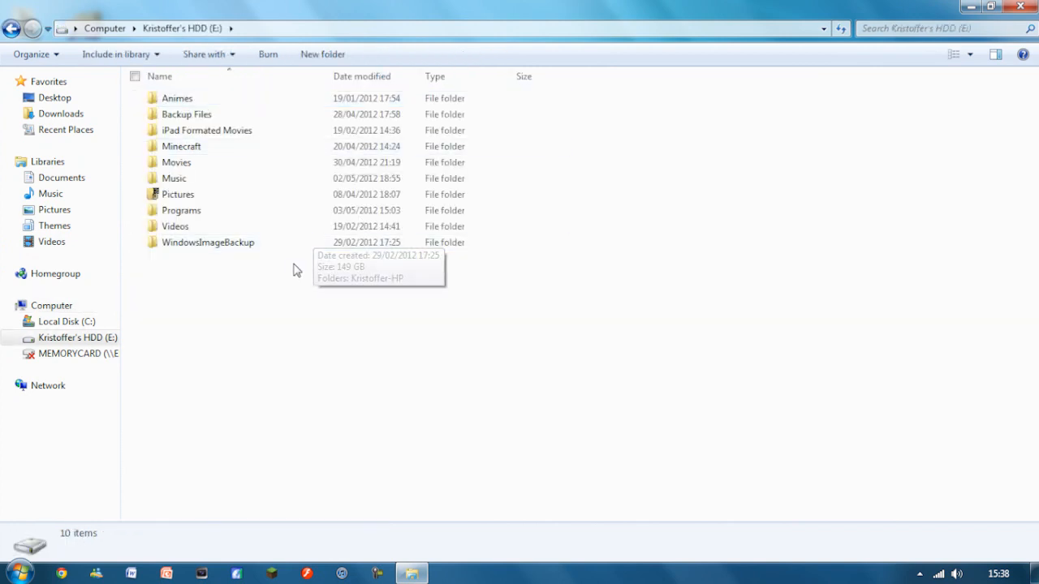
pyautogui.doubleClick(207, 242)
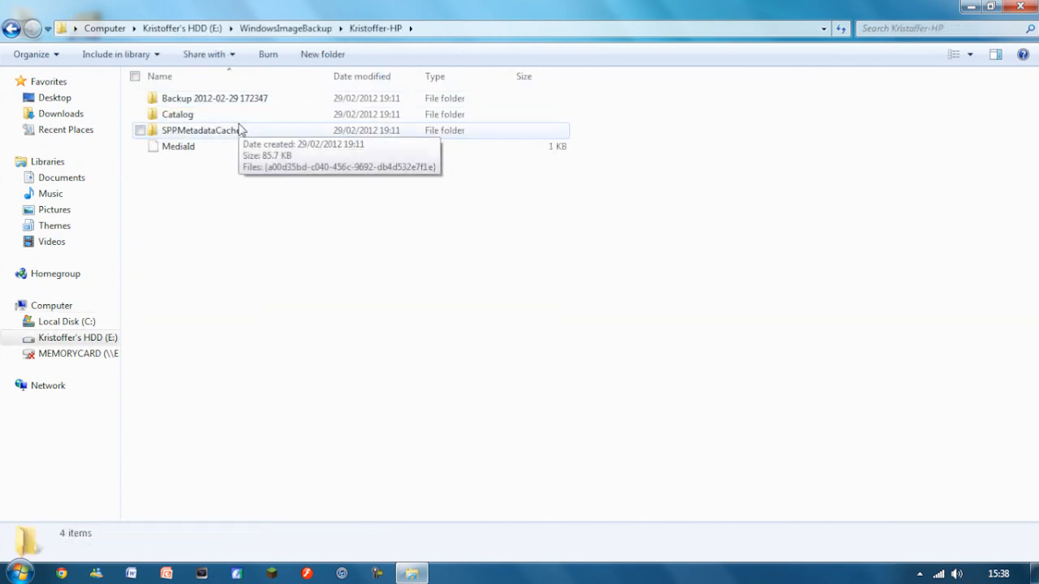
pyautogui.doubleClick(214, 97)
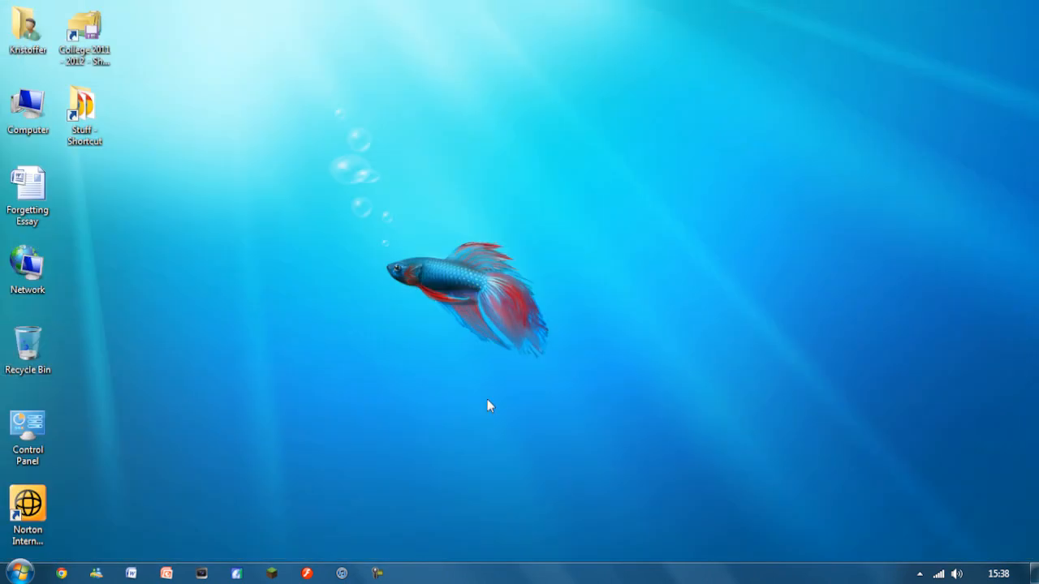
pyautogui.moveTo(749, 518)
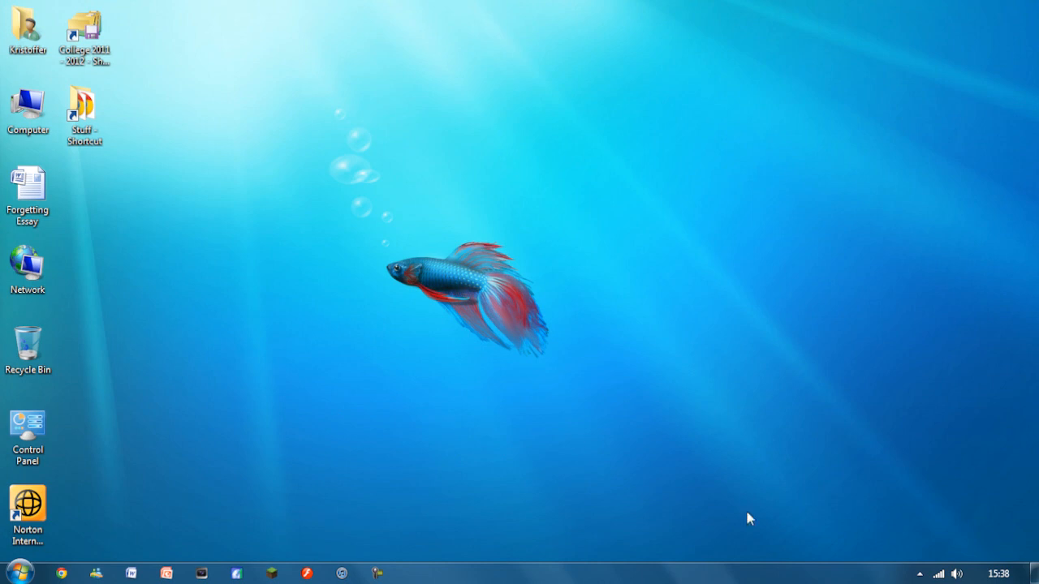
# Step: Expand the taskbar's hidden notification-area icons to reveal the background app icons
pyautogui.click(918, 573)
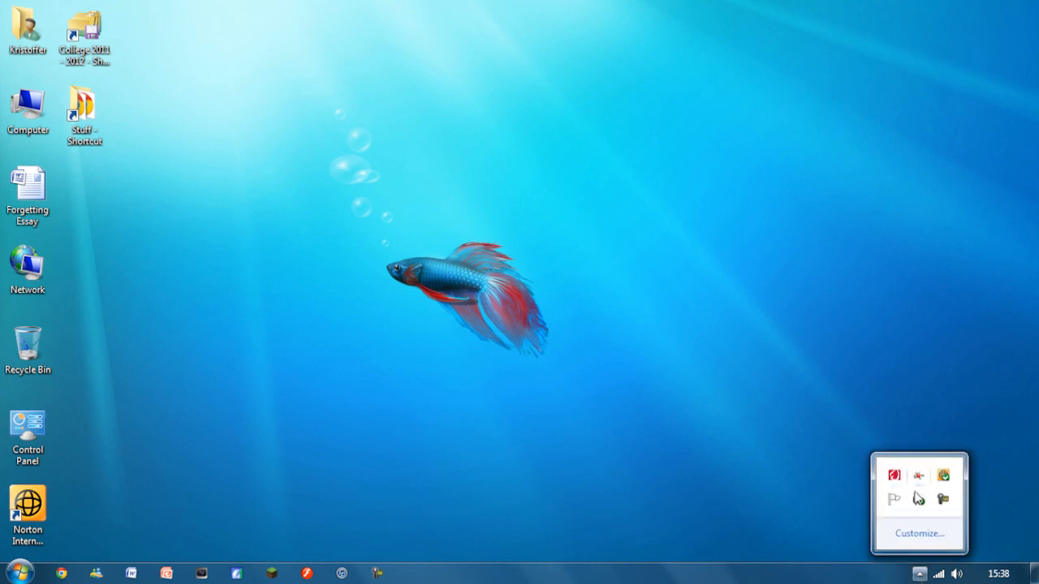